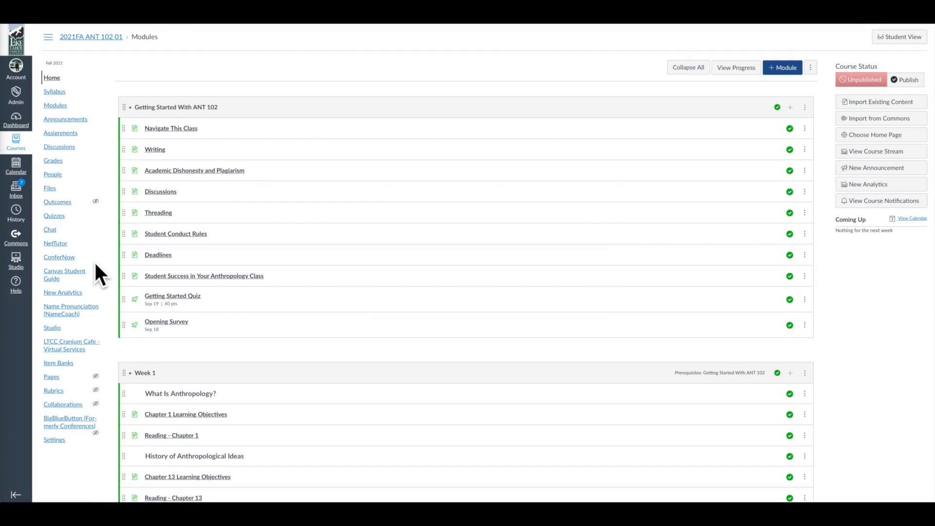
mouse_move(31, 362)
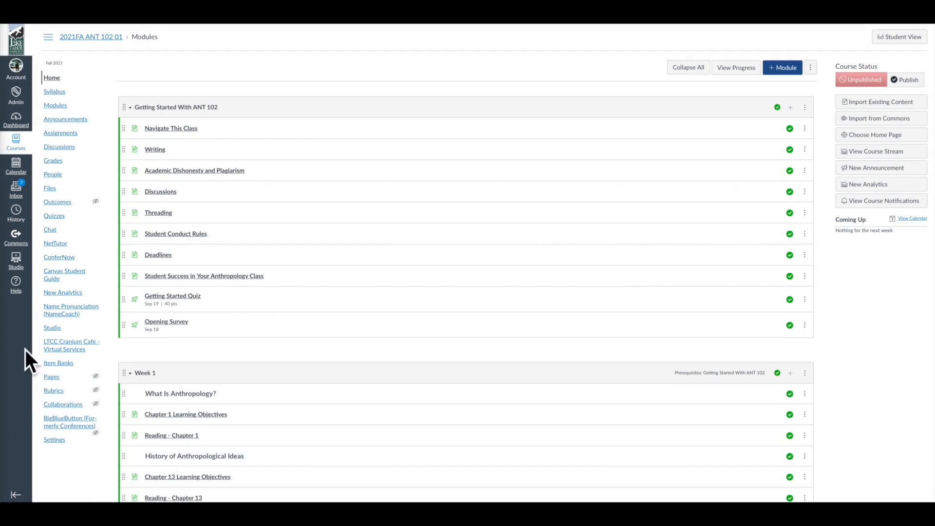
mouse_move(99, 72)
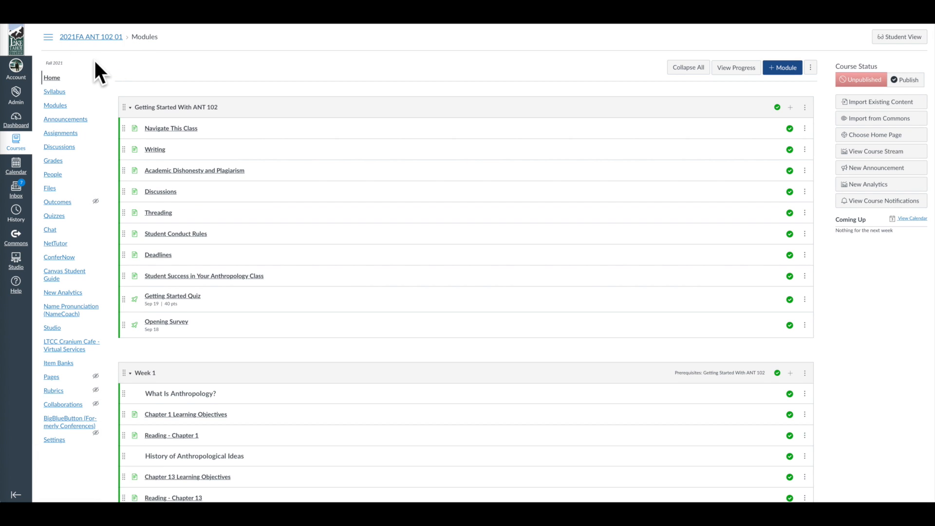
mouse_move(115, 170)
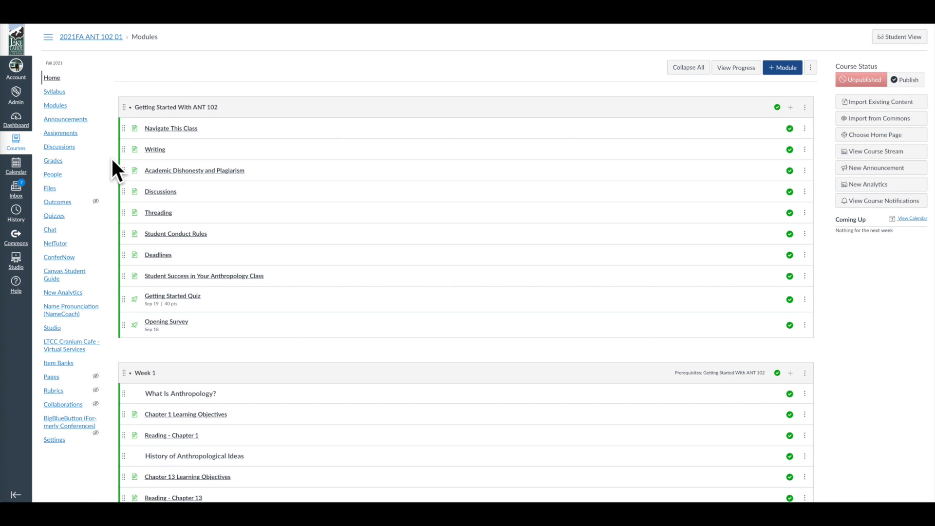
mouse_move(94, 201)
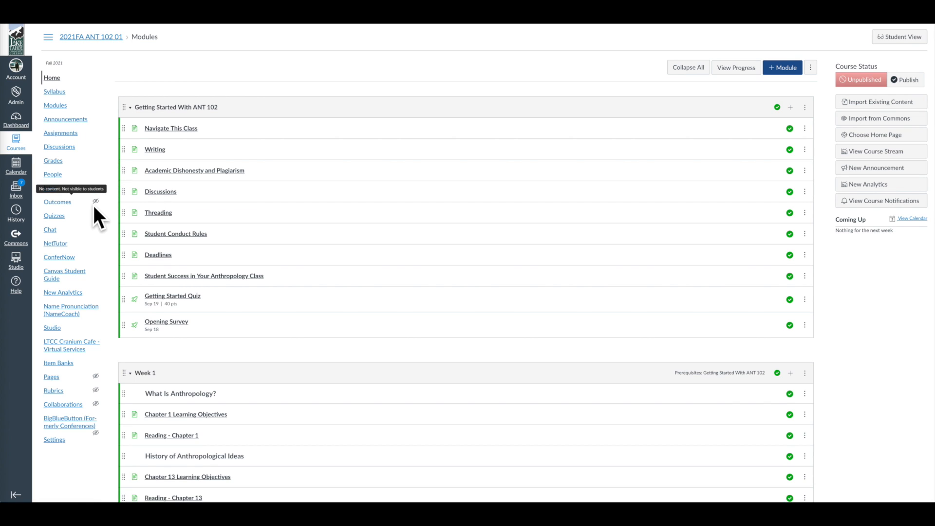
mouse_move(113, 408)
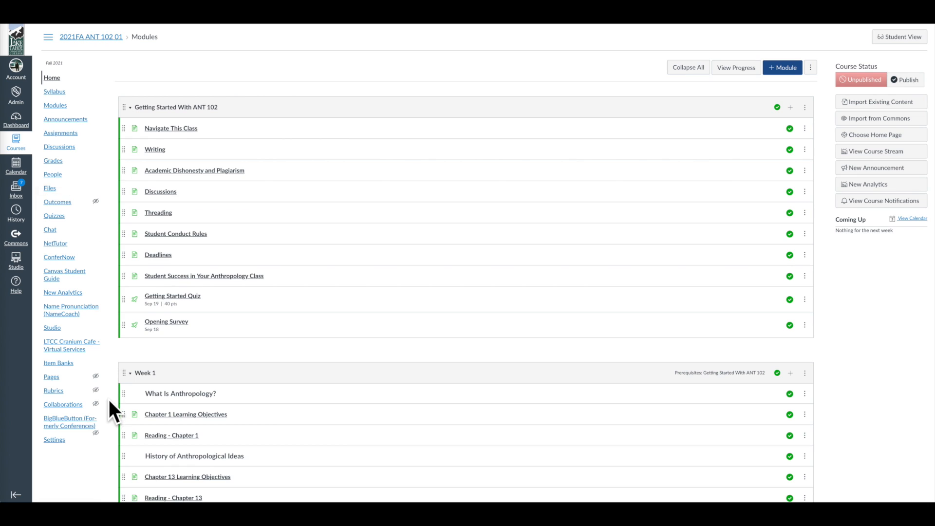
mouse_move(107, 381)
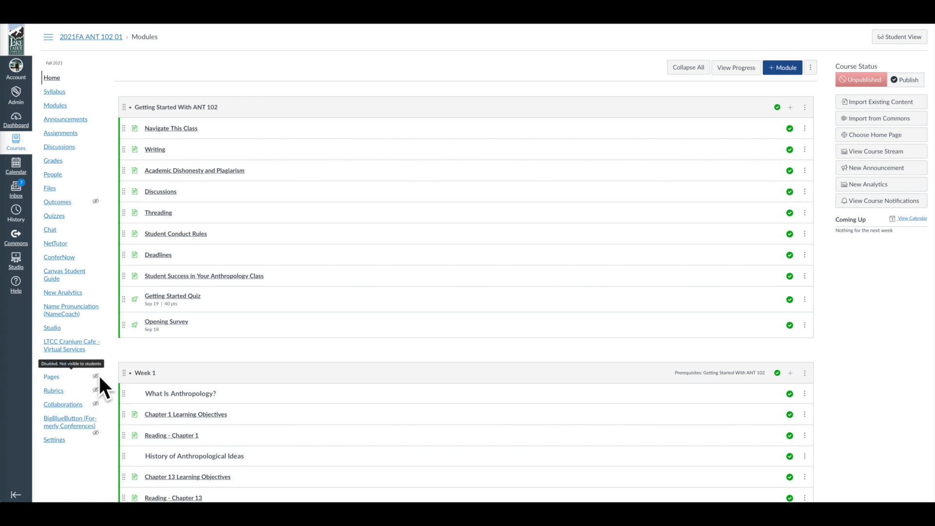
mouse_move(93, 205)
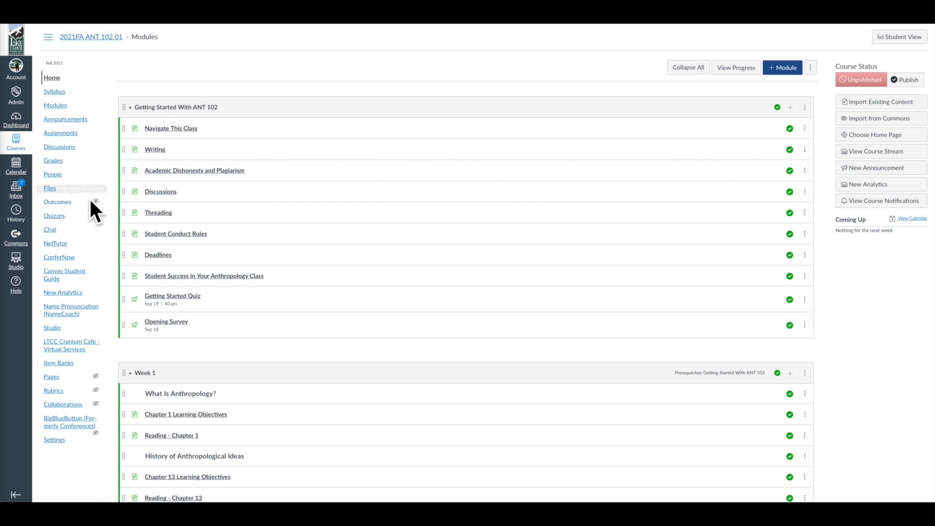
mouse_move(96, 199)
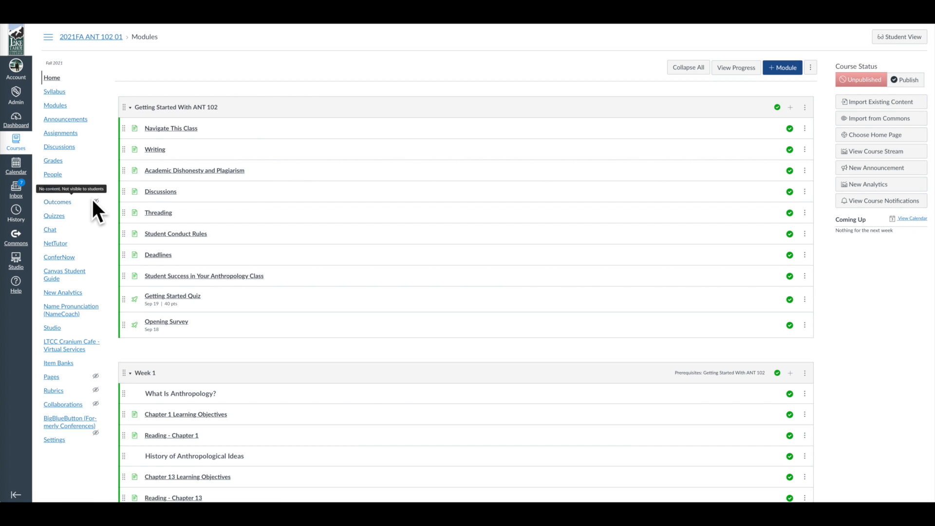
mouse_move(96, 376)
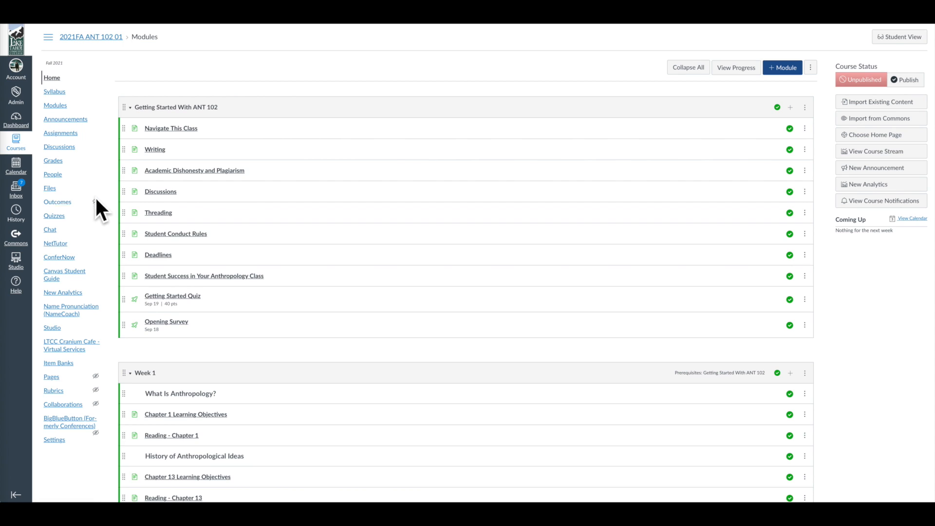
mouse_move(89, 286)
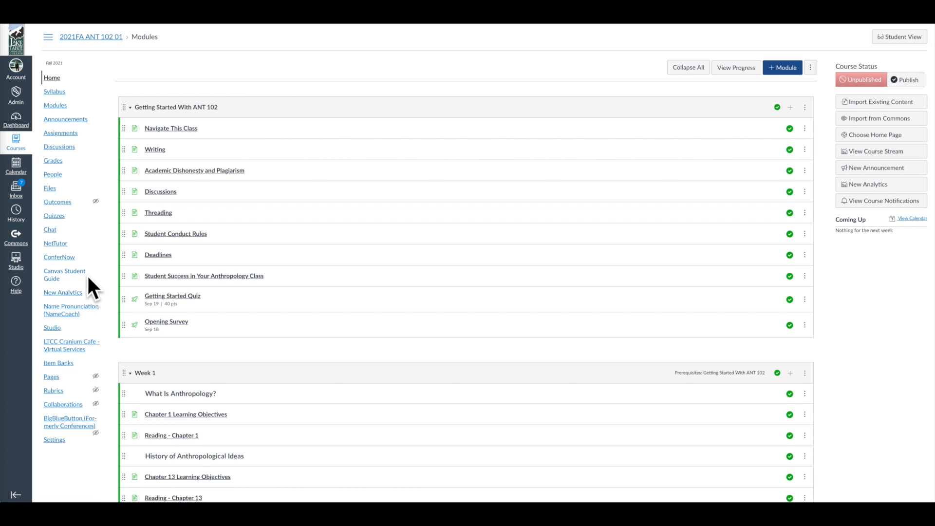
mouse_move(95, 200)
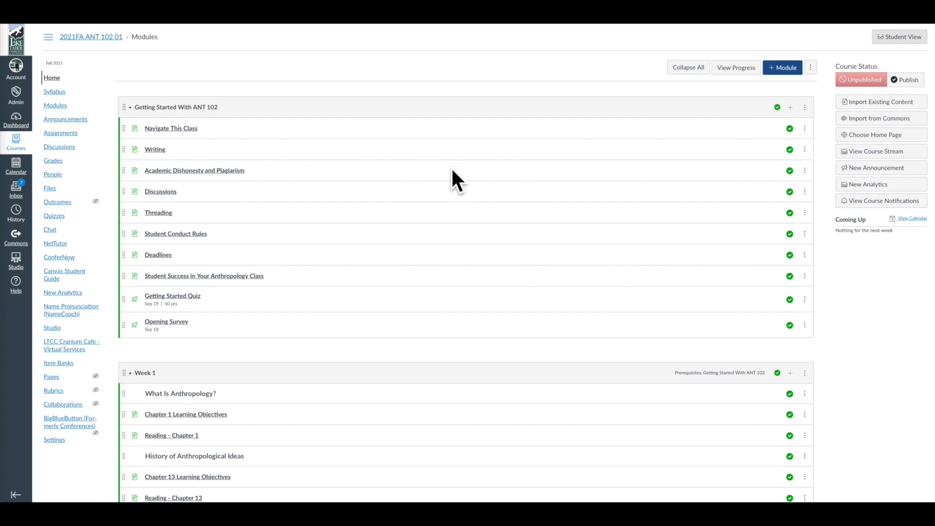
Preview the course in Student View, then return to the Navigation settings and review the item lists
click(899, 36)
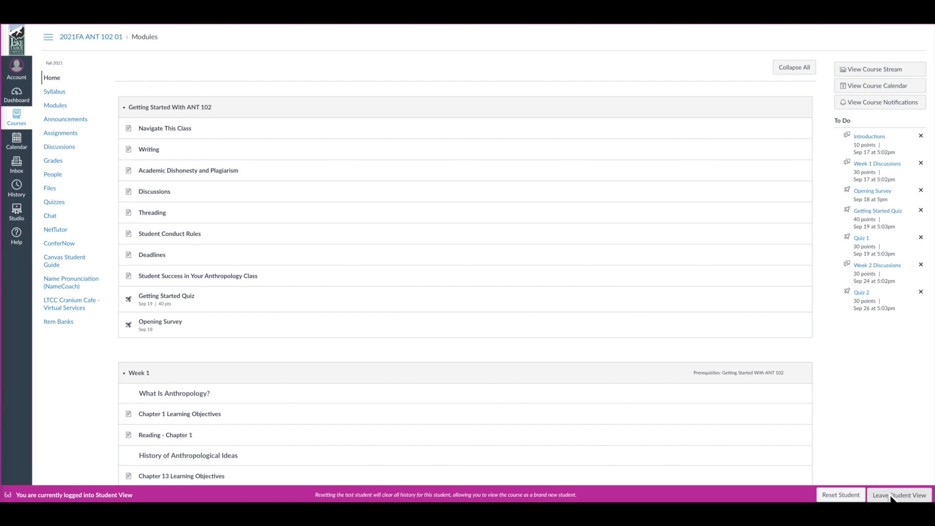
click(900, 495)
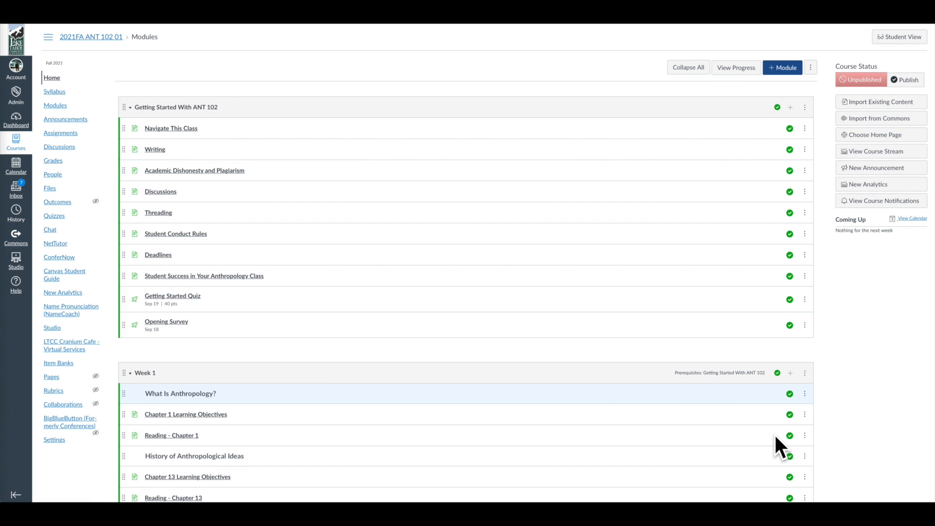
mouse_move(86, 196)
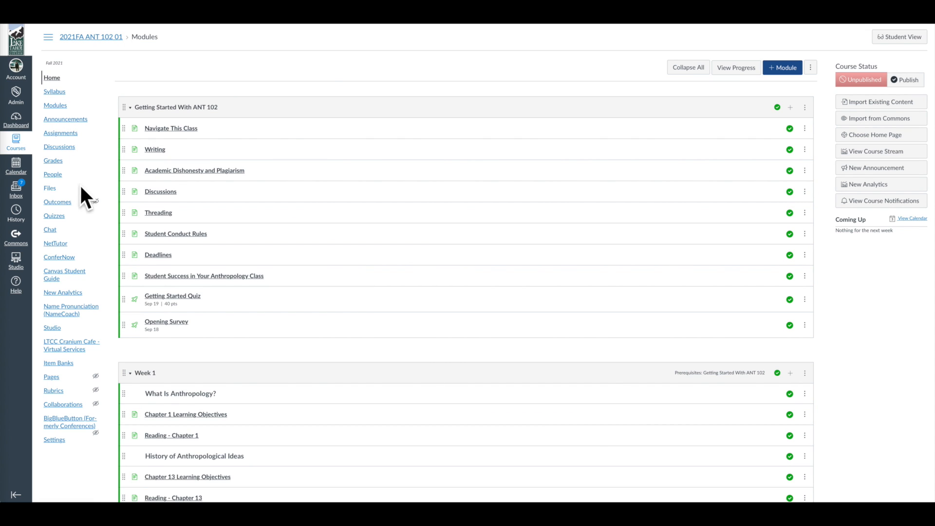
mouse_move(75, 390)
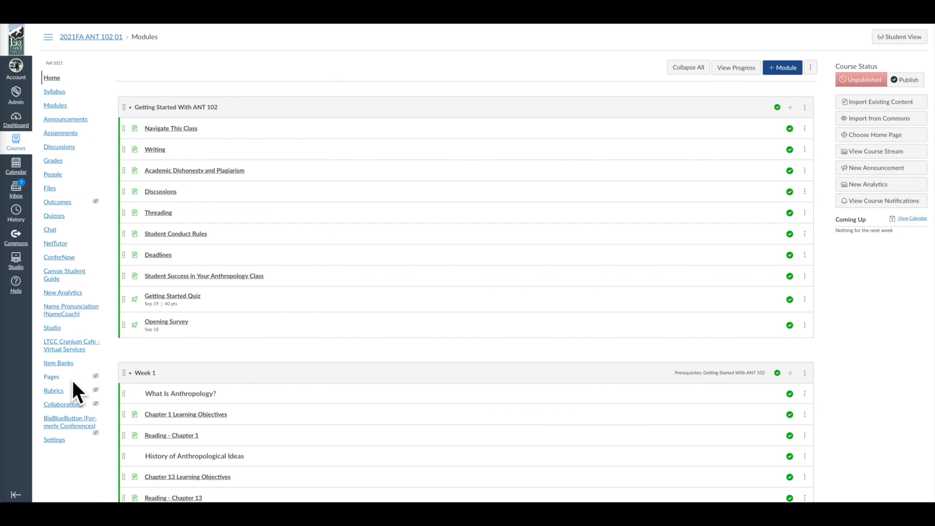
mouse_move(92, 30)
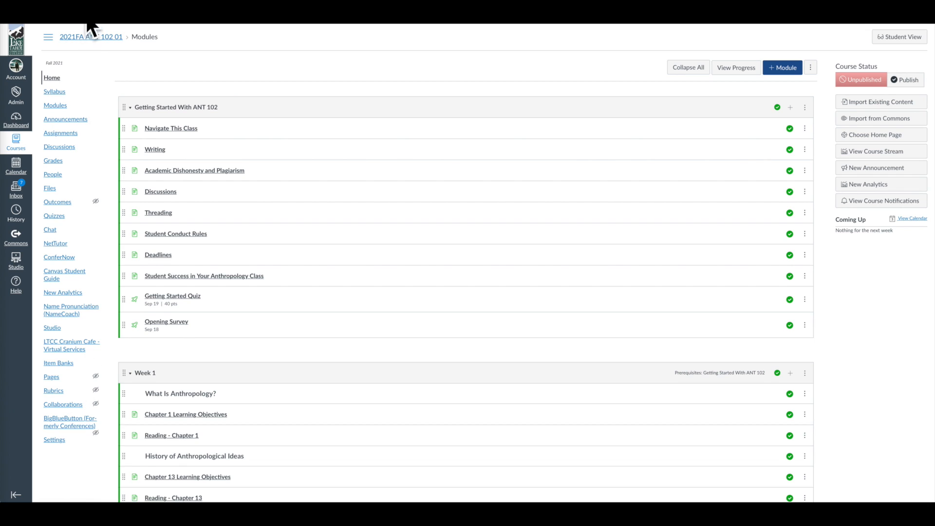
mouse_move(132, 190)
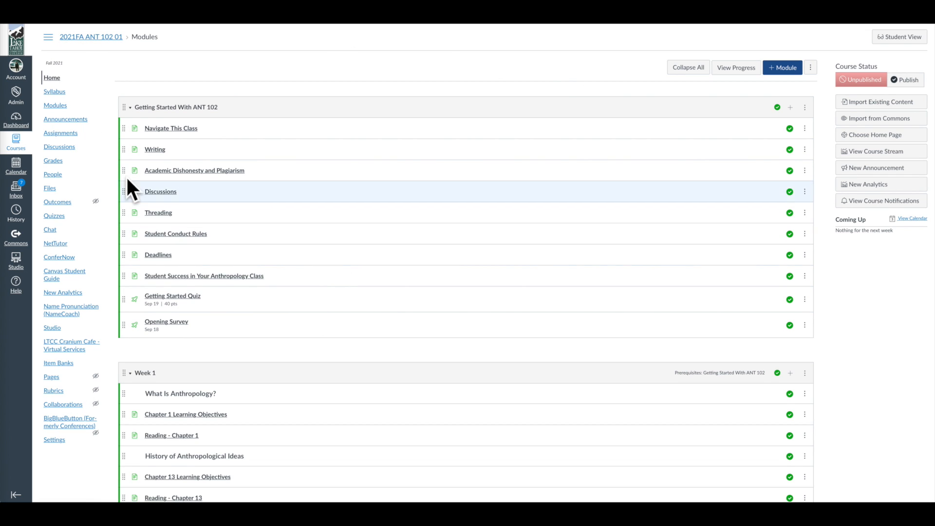
mouse_move(340, 102)
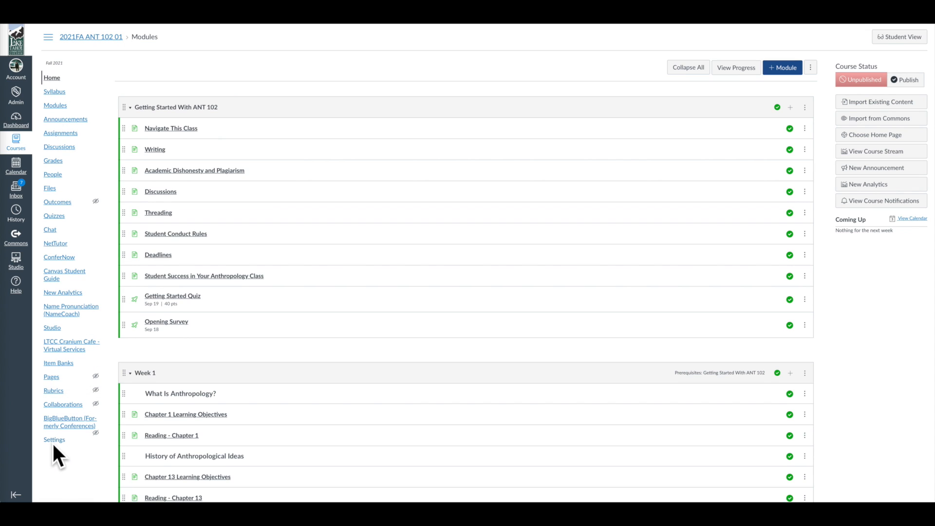
click(55, 440)
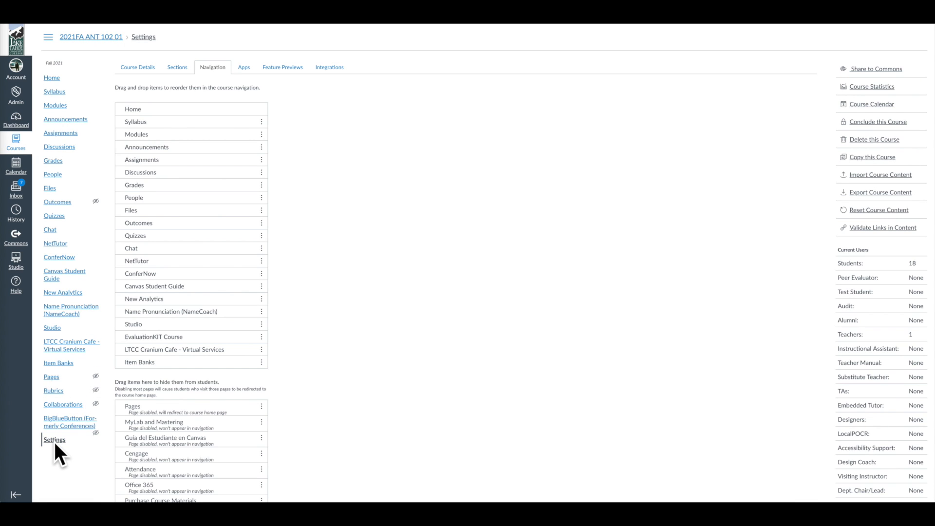
mouse_move(337, 182)
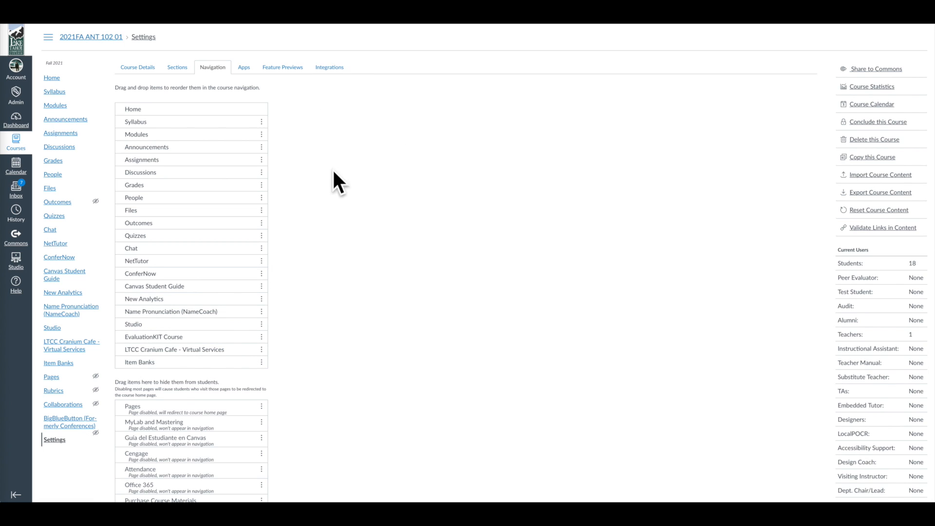
mouse_move(259, 362)
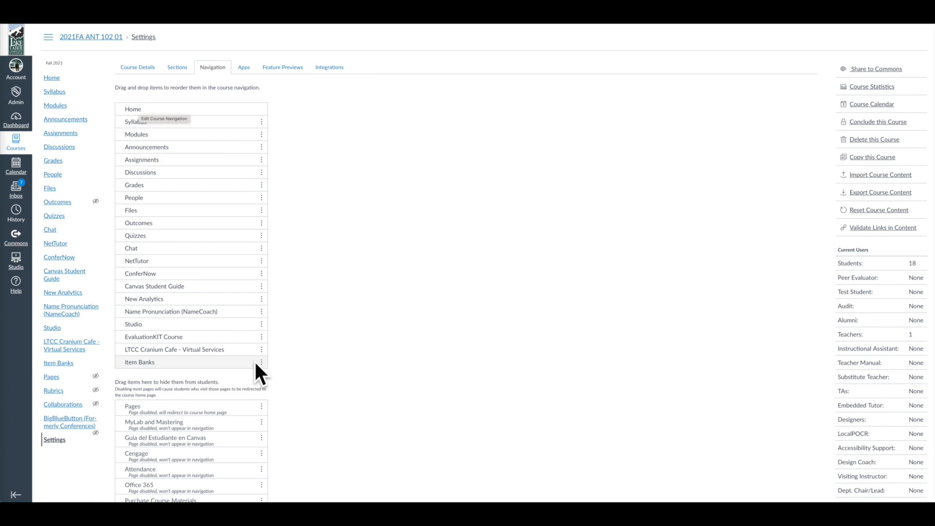
mouse_move(230, 363)
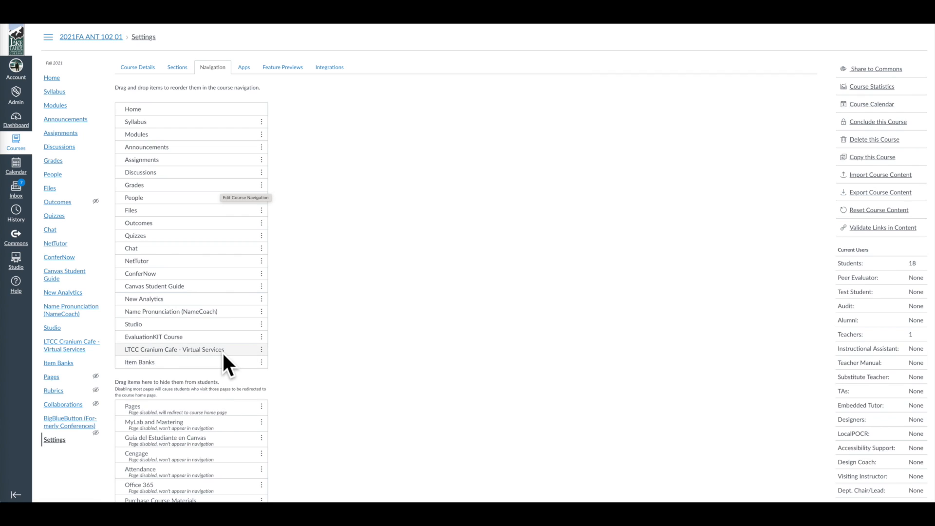
mouse_move(59, 107)
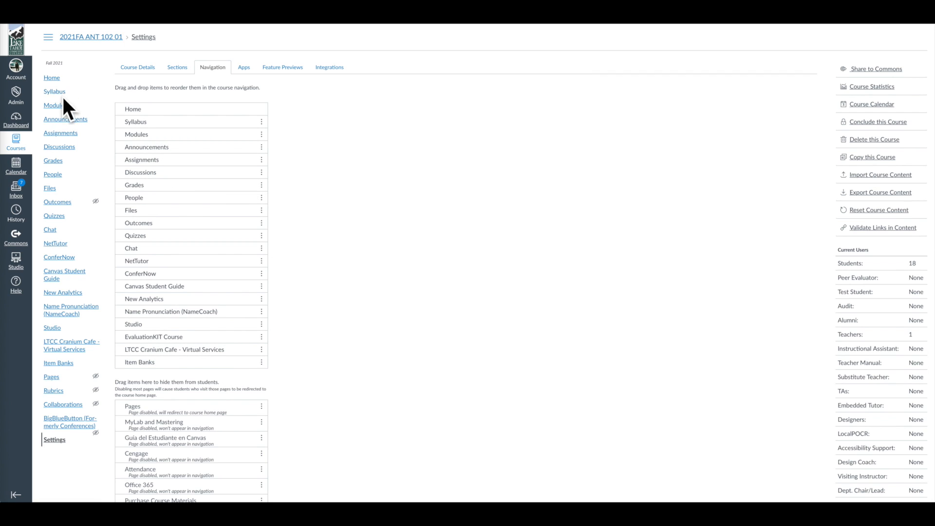
mouse_move(205, 163)
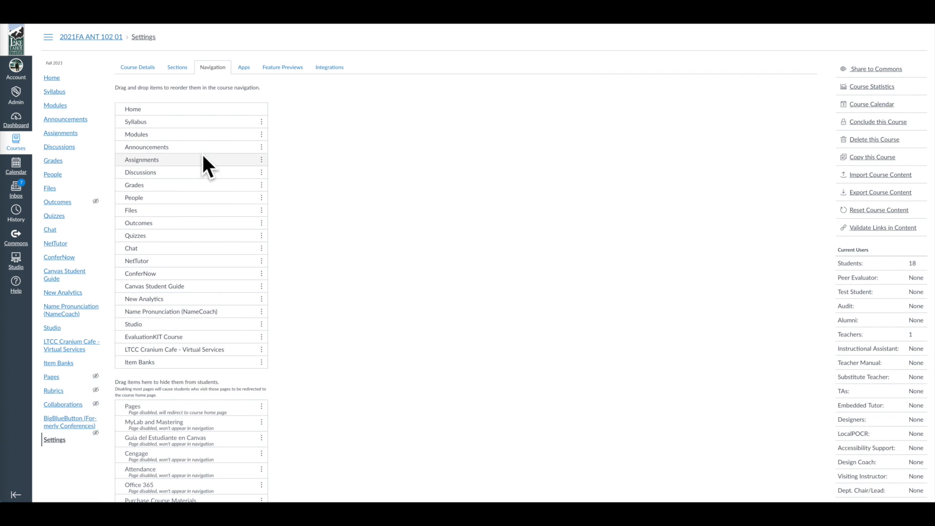
mouse_move(225, 89)
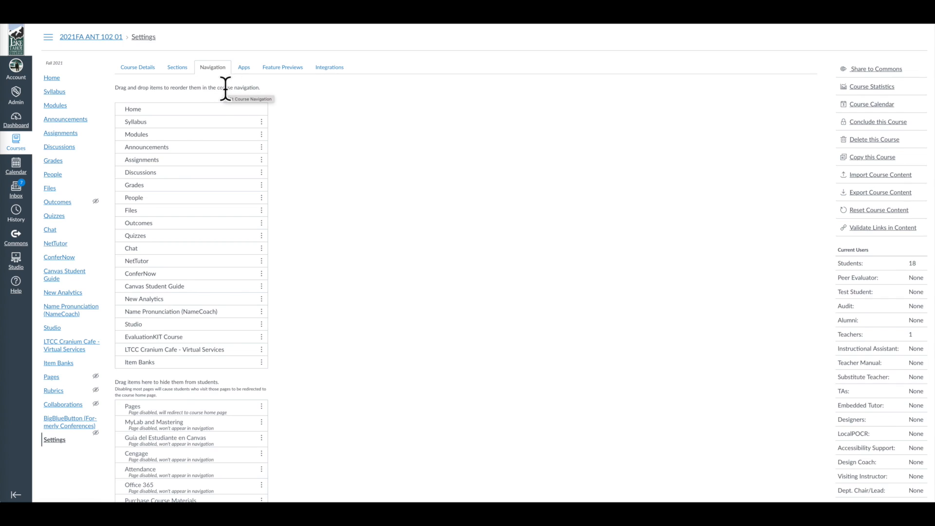
mouse_move(169, 89)
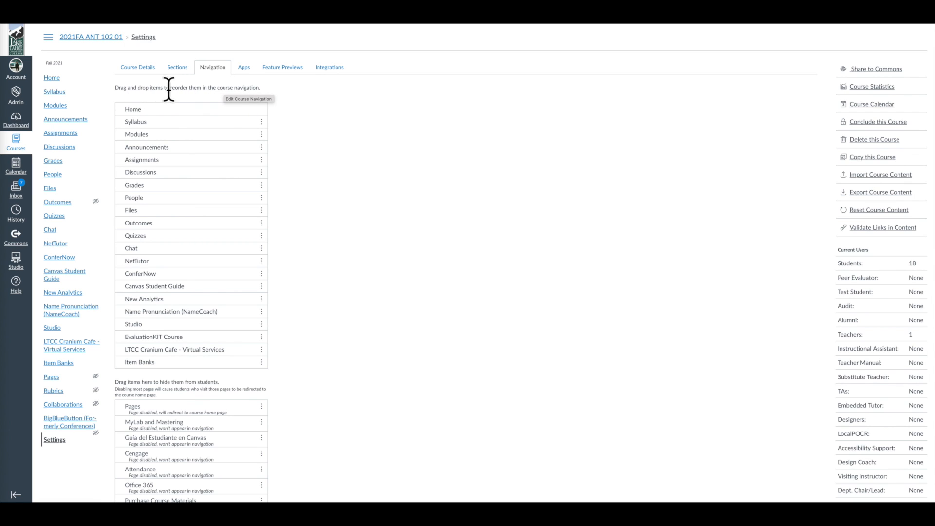
mouse_move(325, 340)
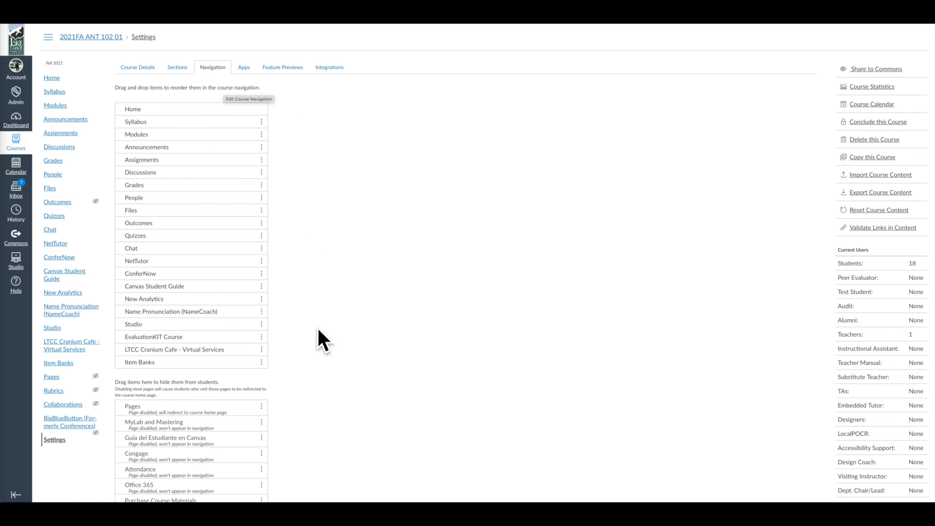
scroll(down, 3)
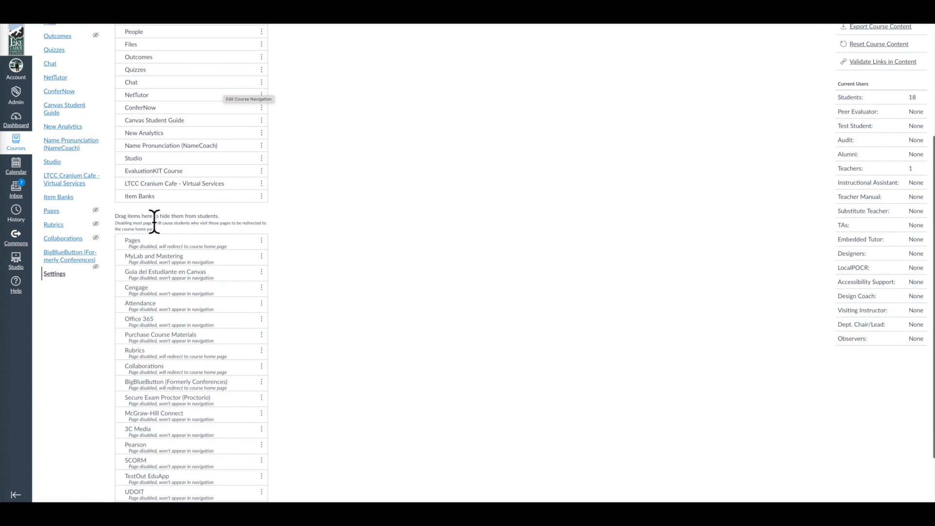
scroll(down, 3)
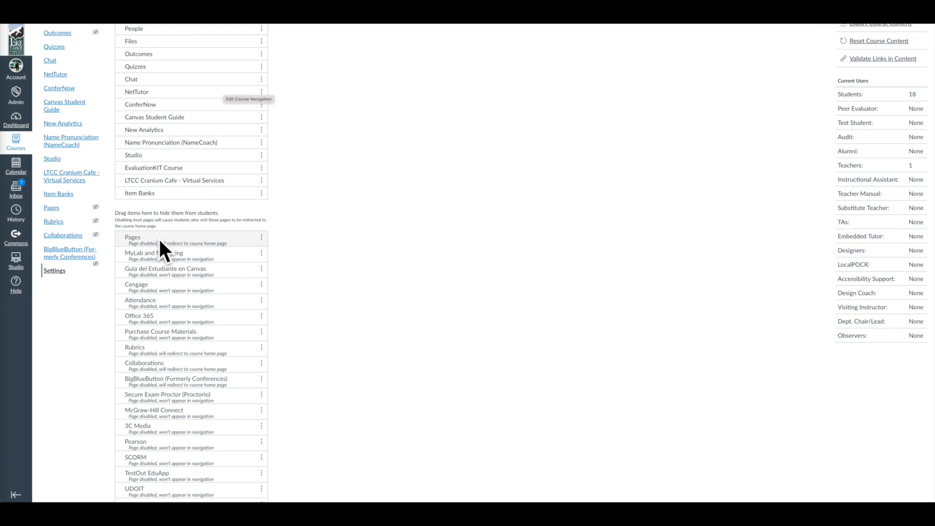
mouse_move(169, 247)
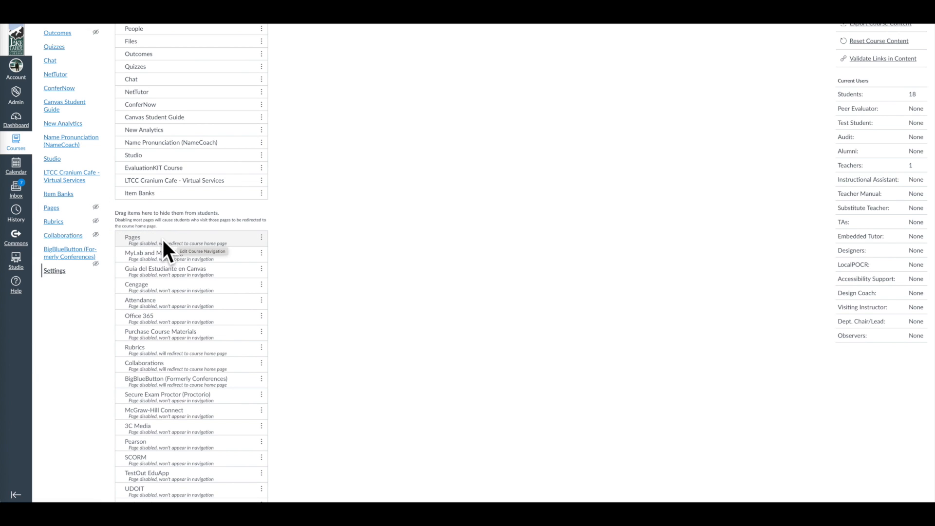
scroll(down, 3)
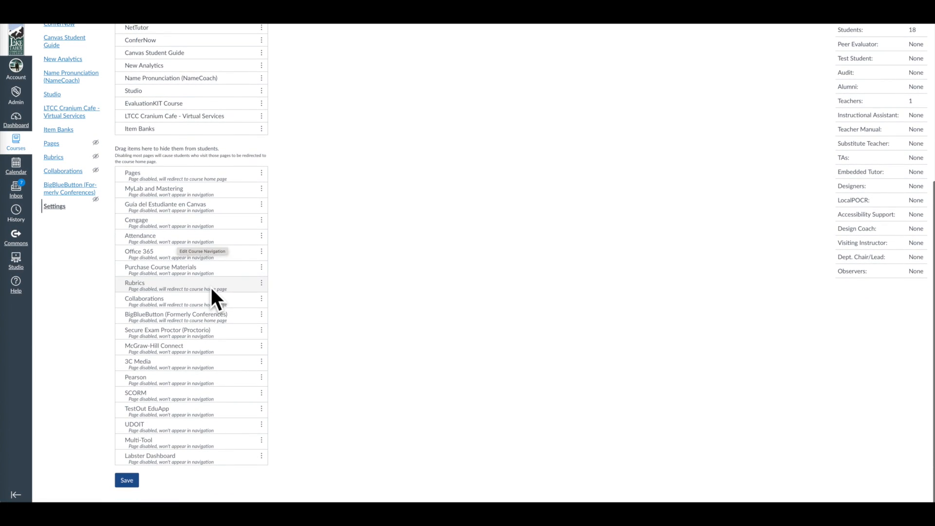
scroll(up, 3)
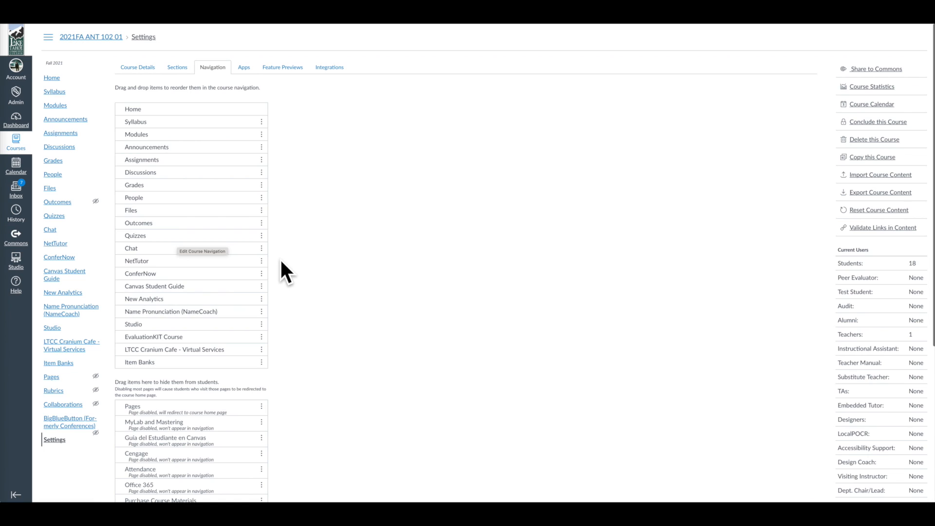
mouse_move(218, 68)
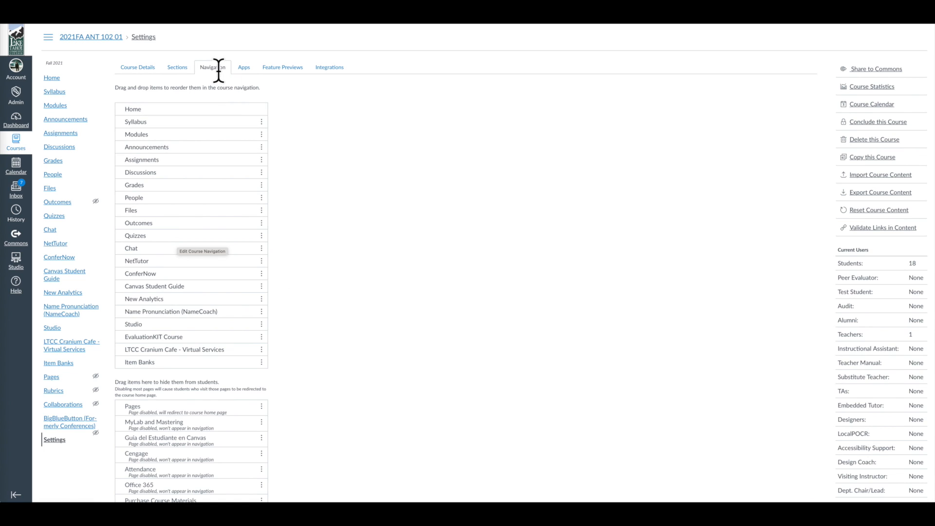
mouse_move(56, 450)
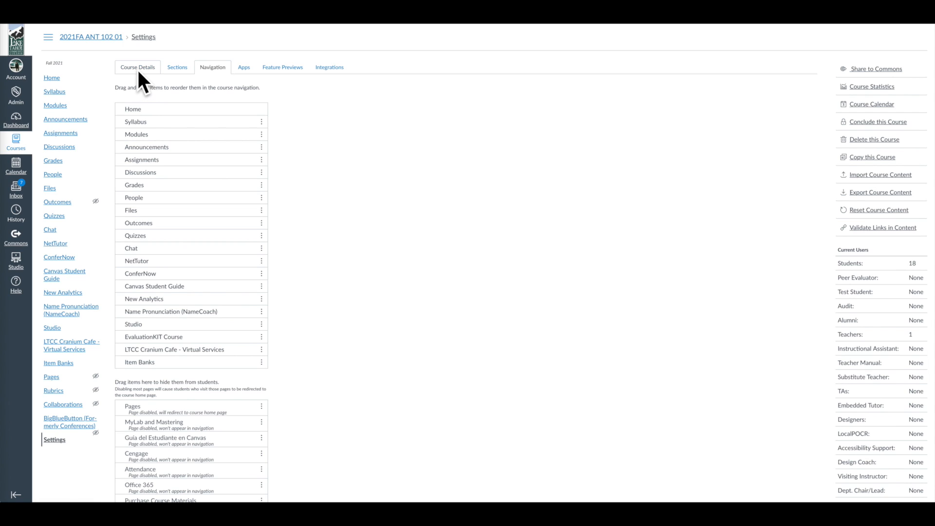
mouse_move(152, 81)
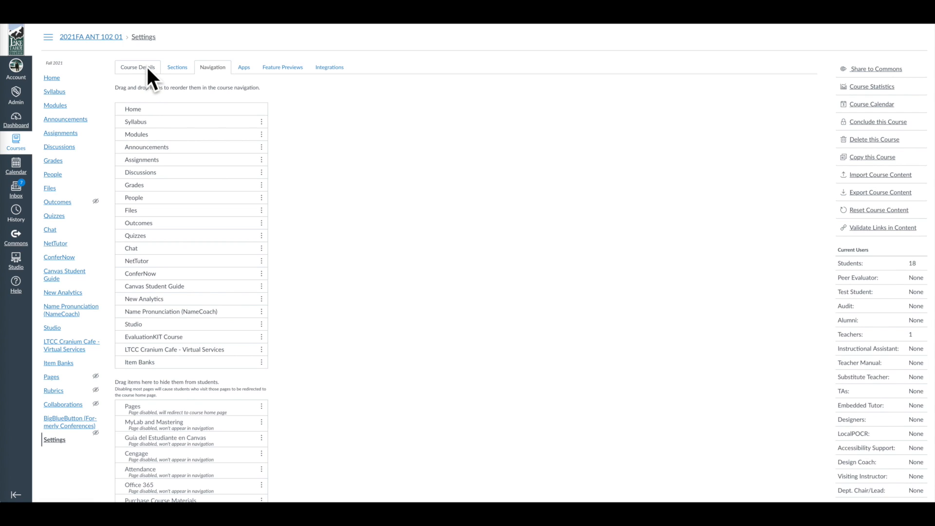
Check the Course Details settings, return to Navigation, and go to the course Home without saving
click(137, 67)
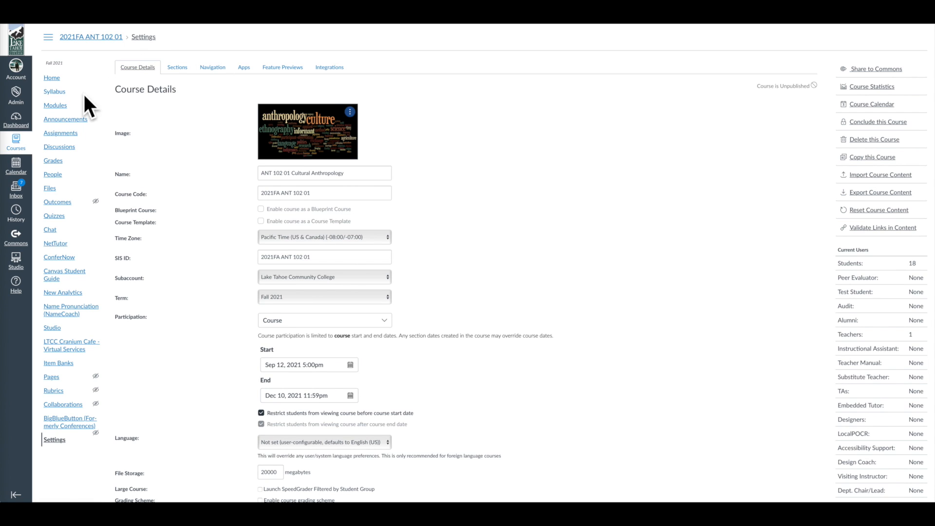
mouse_move(213, 67)
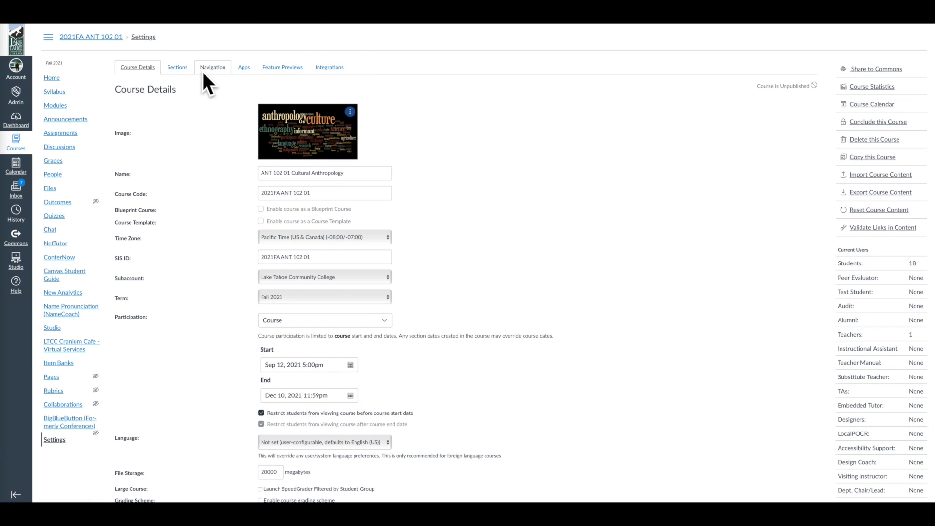
click(212, 68)
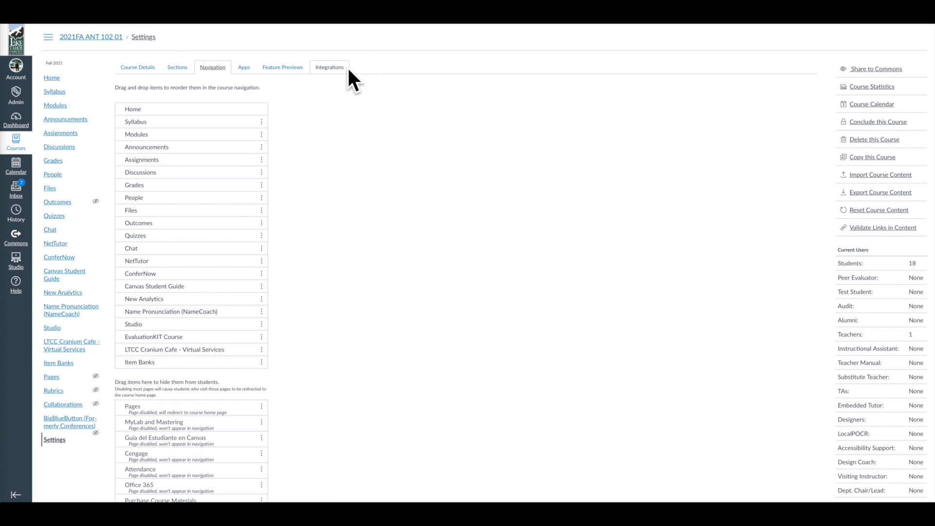
mouse_move(281, 474)
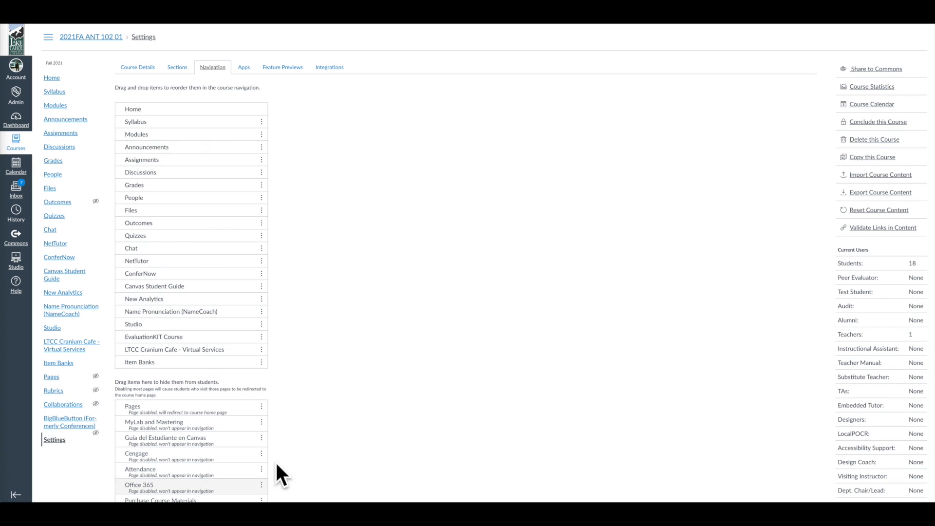
mouse_move(399, 298)
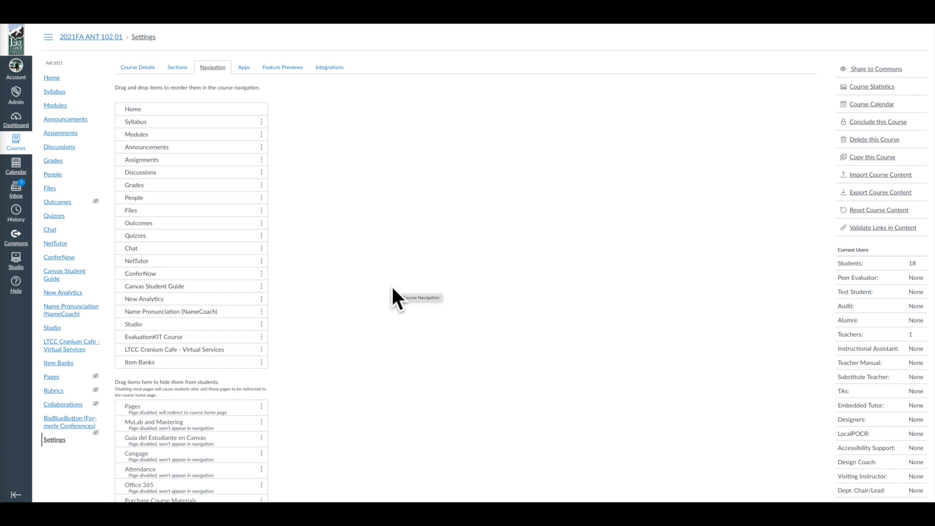
scroll(down, 3)
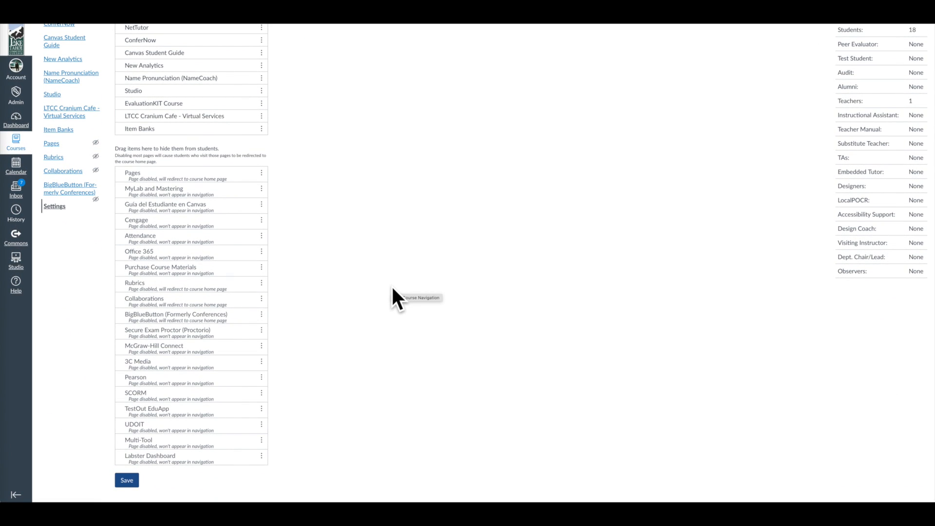
mouse_move(112, 466)
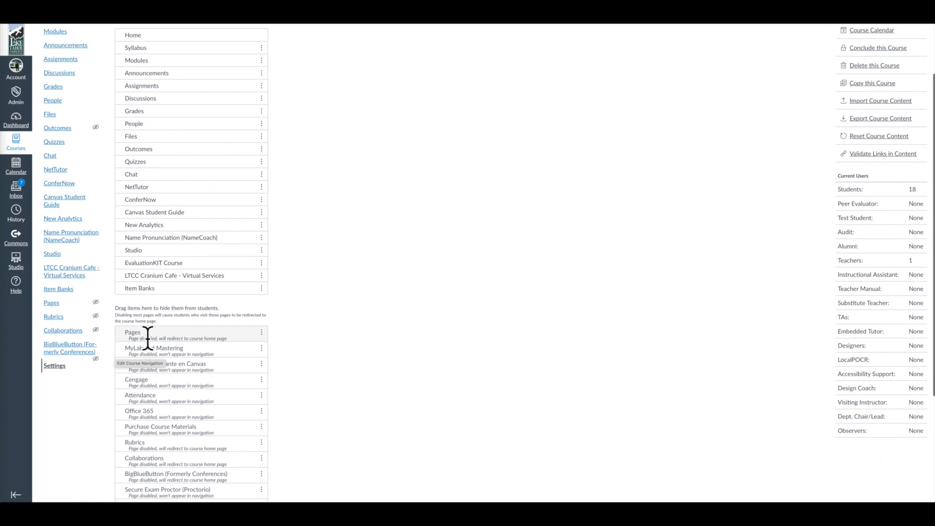
scroll(up, 3)
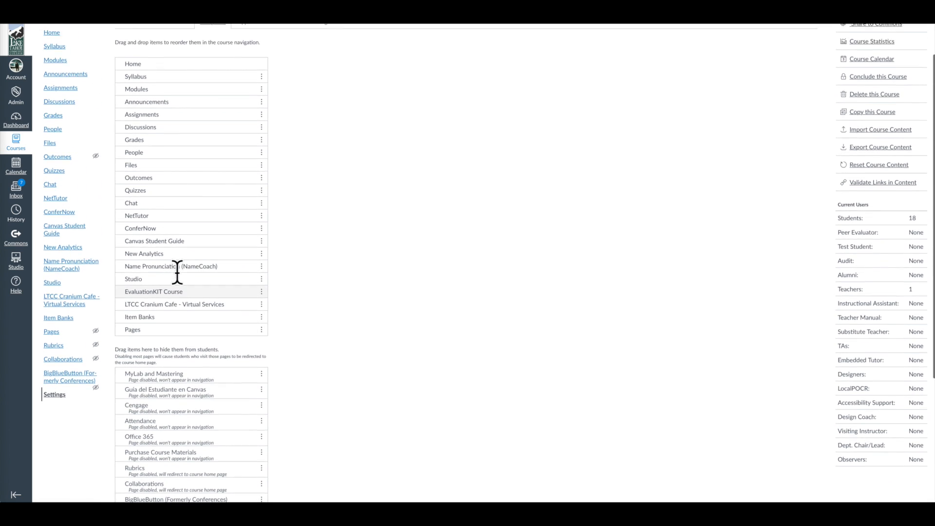
scroll(up, 3)
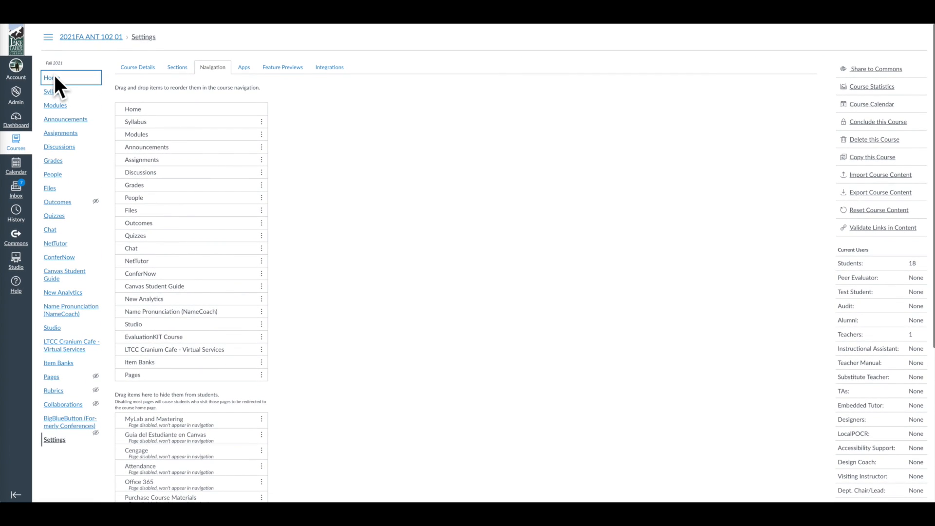
click(55, 105)
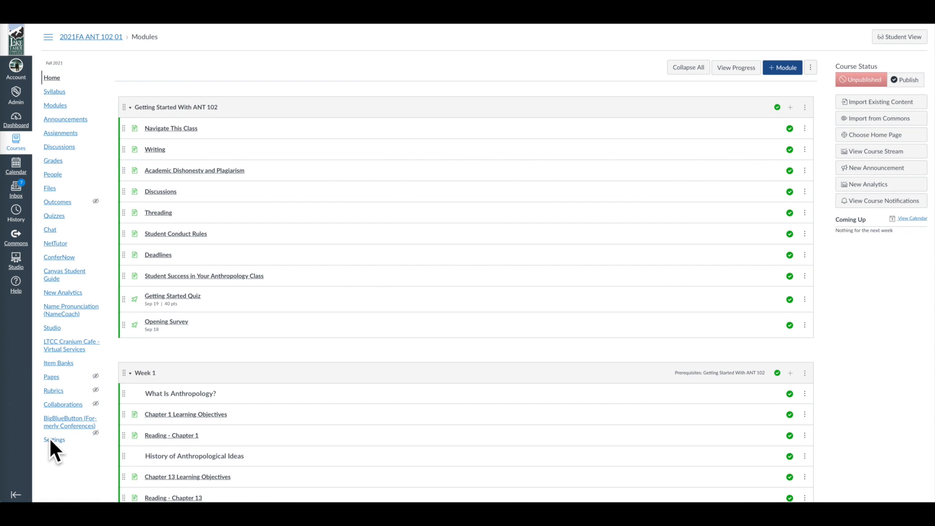
Reopen the course Settings and review the Navigation lists where Pages now sits among visible items
click(53, 439)
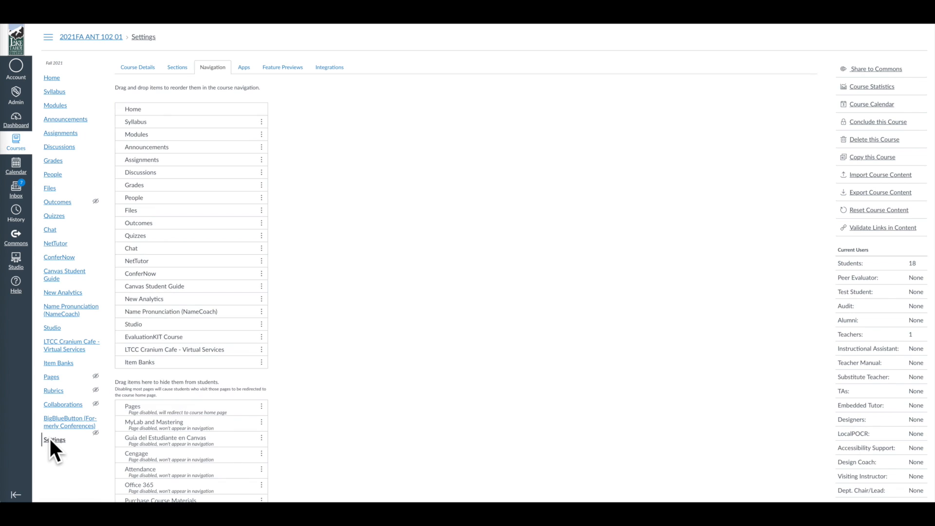
scroll(down, 3)
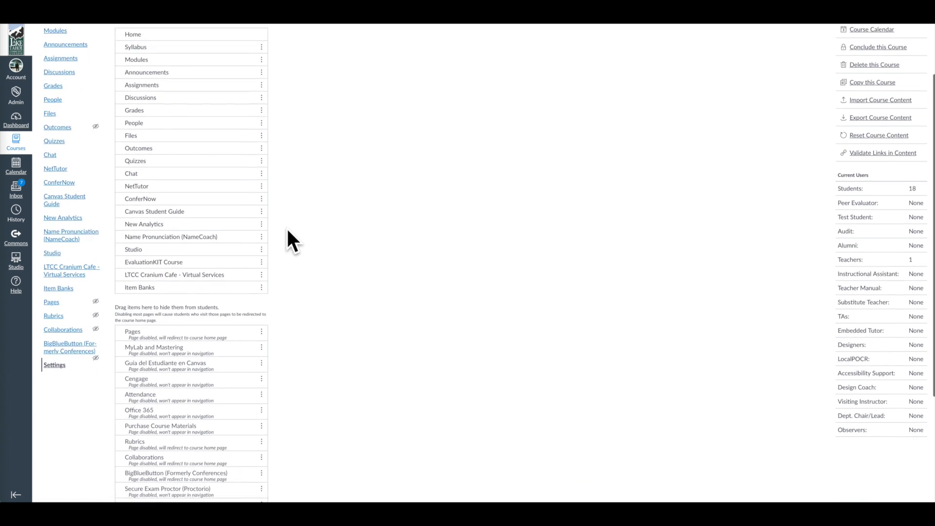
scroll(down, 3)
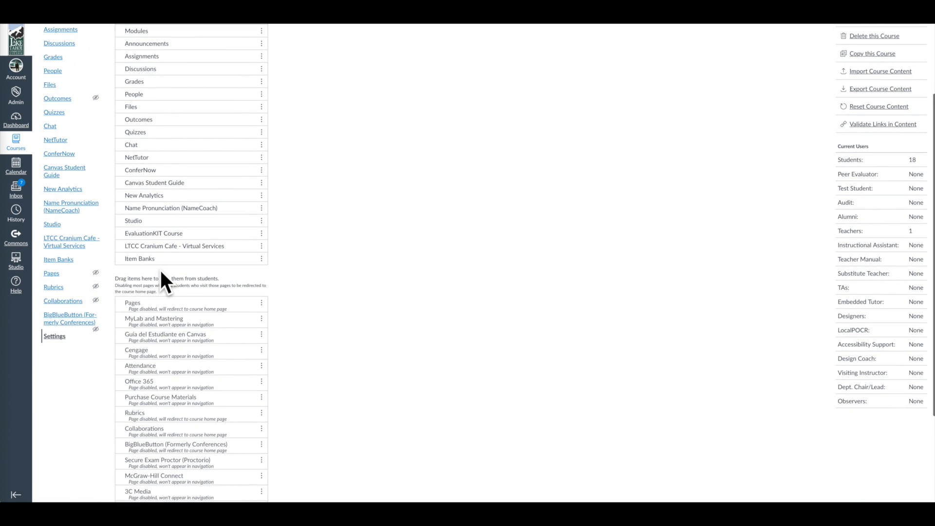
scroll(down, 3)
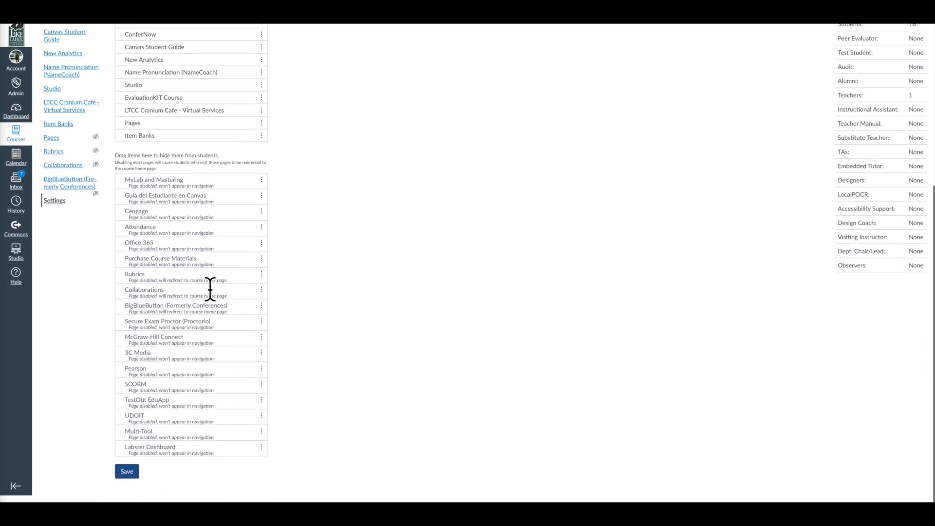
scroll(up, 3)
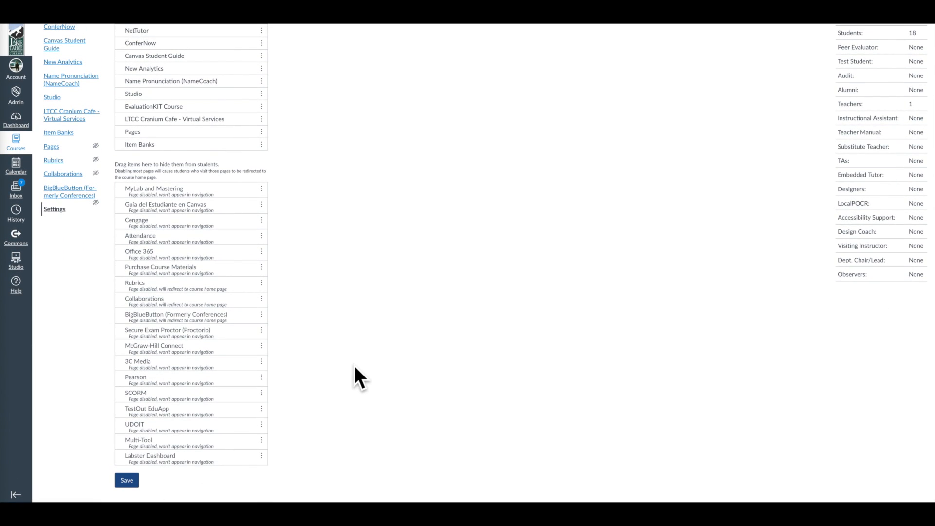
scroll(up, 3)
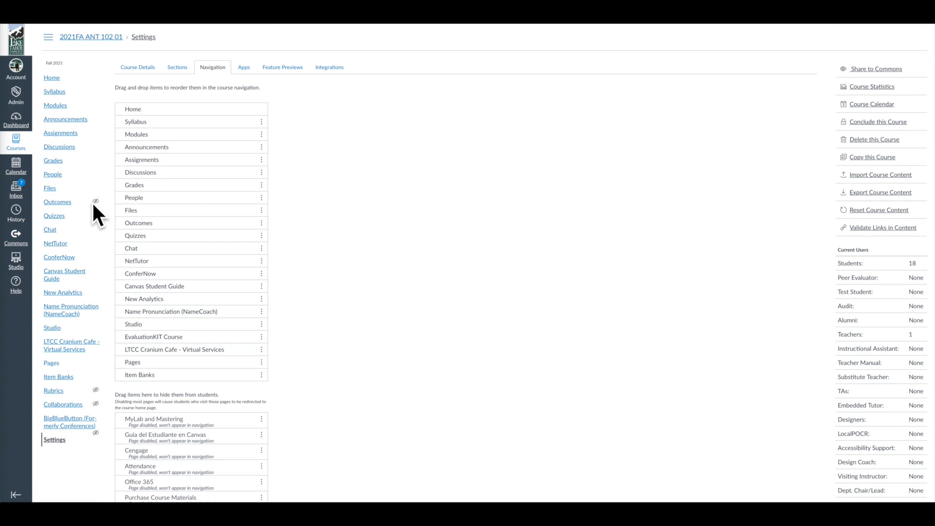
mouse_move(76, 210)
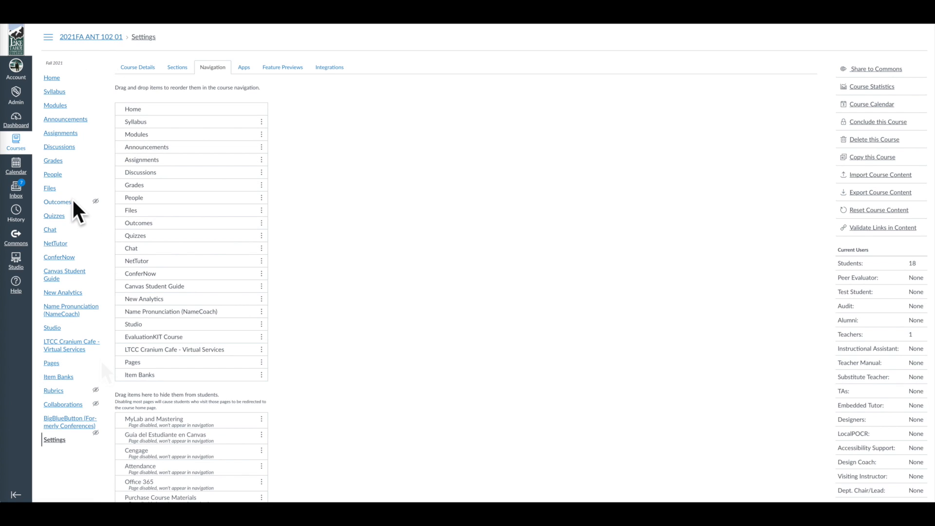
mouse_move(53, 362)
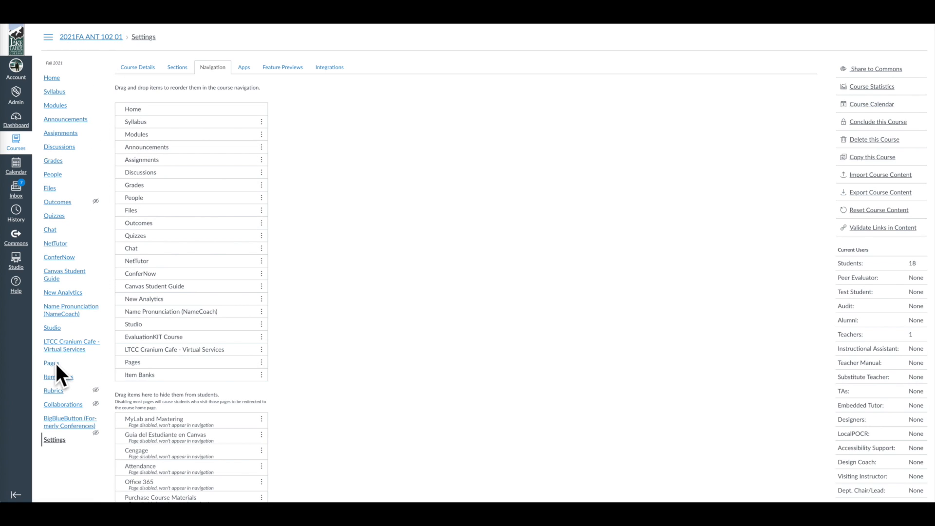
mouse_move(66, 444)
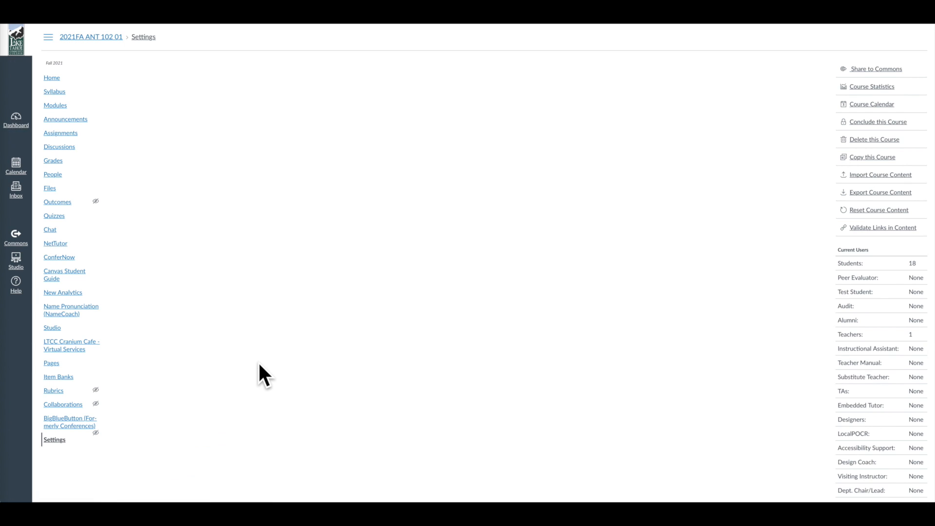
Show the Navigation tab again and look through the enabled and hidden item lists
click(211, 67)
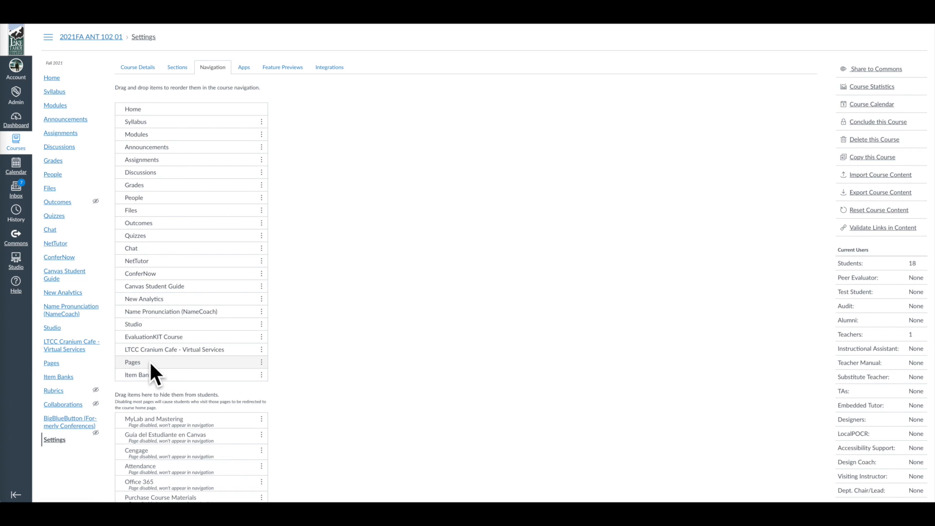
scroll(down, 3)
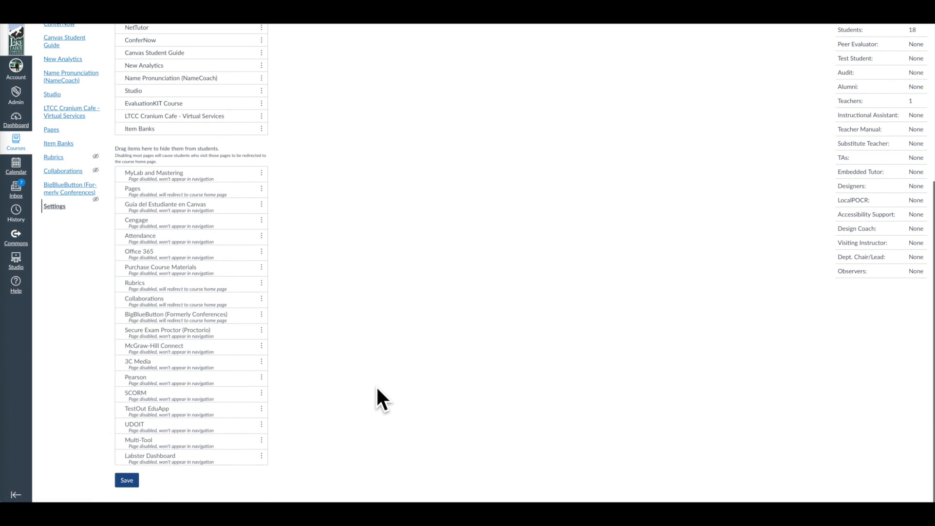
scroll(up, 3)
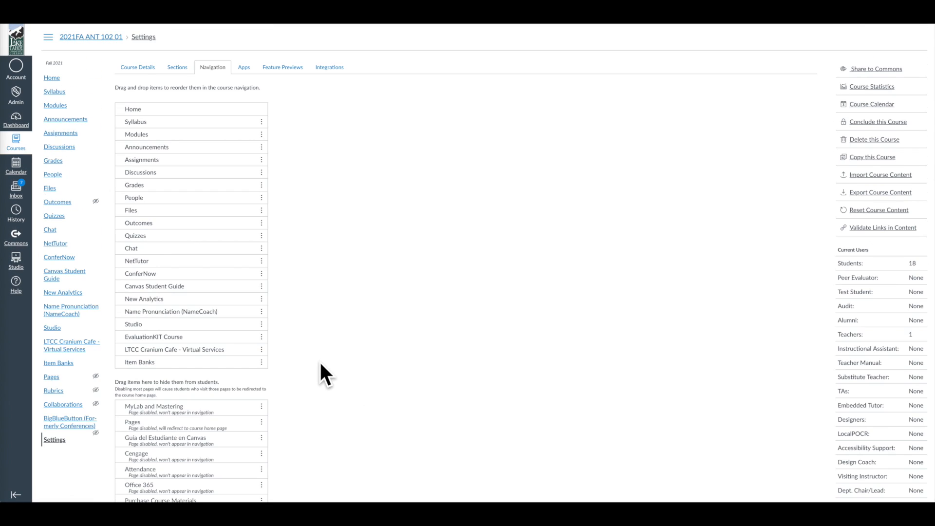
scroll(down, 3)
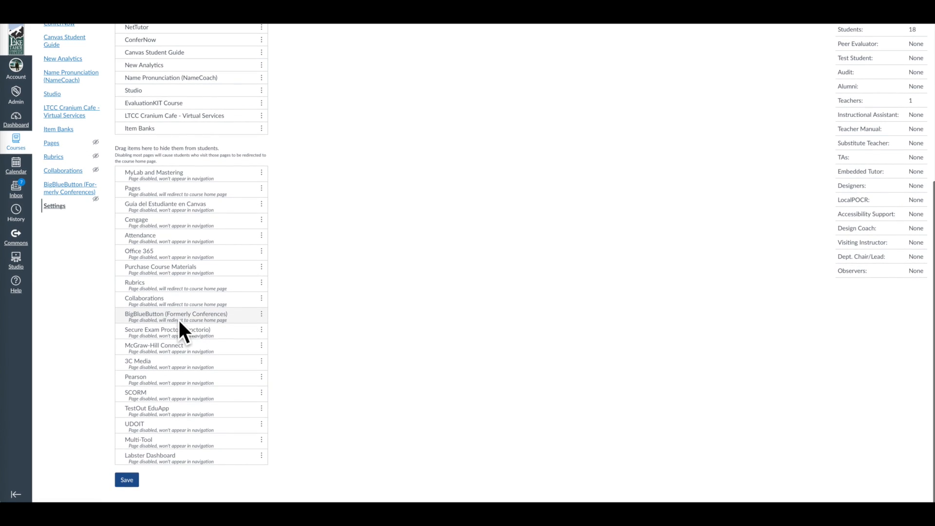
mouse_move(292, 233)
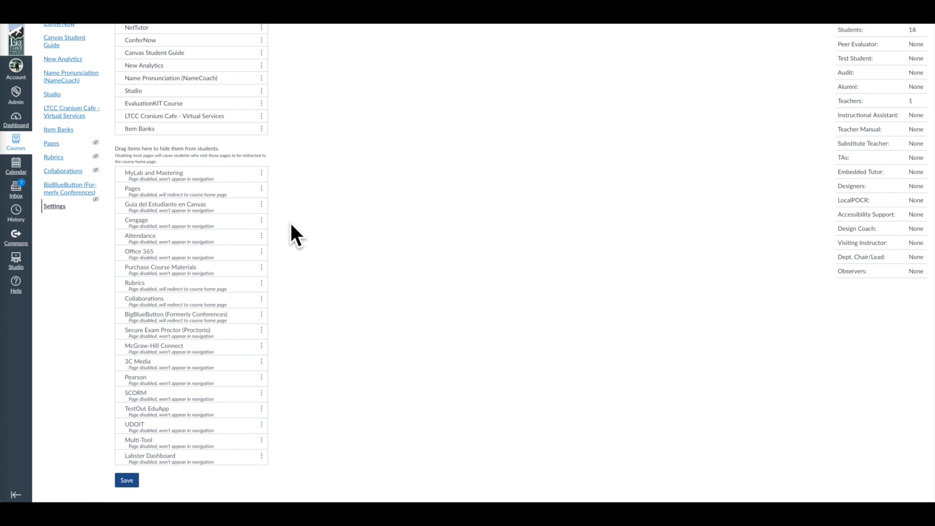
mouse_move(301, 325)
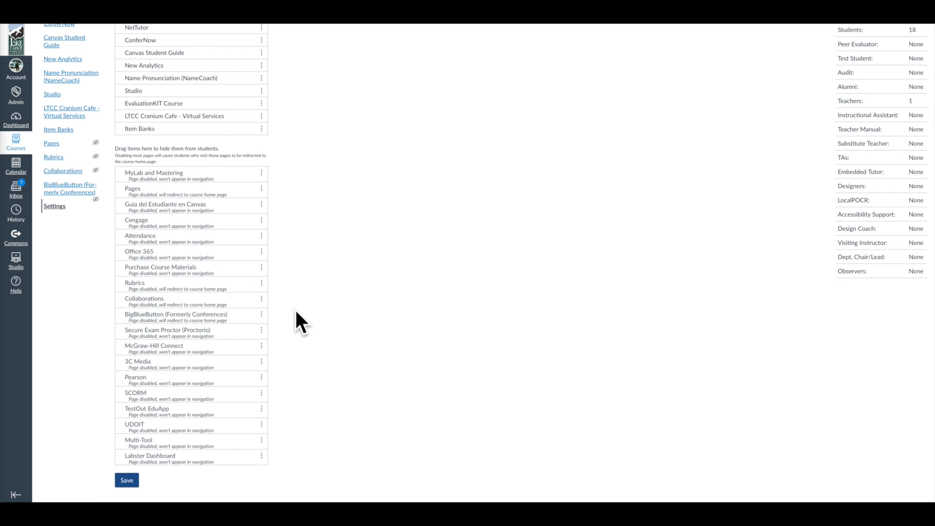
mouse_move(192, 350)
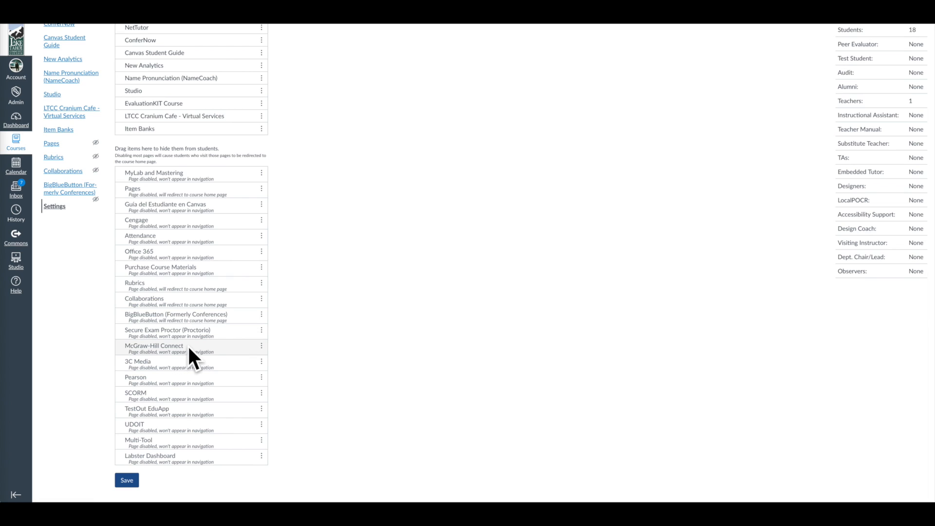
mouse_move(637, 471)
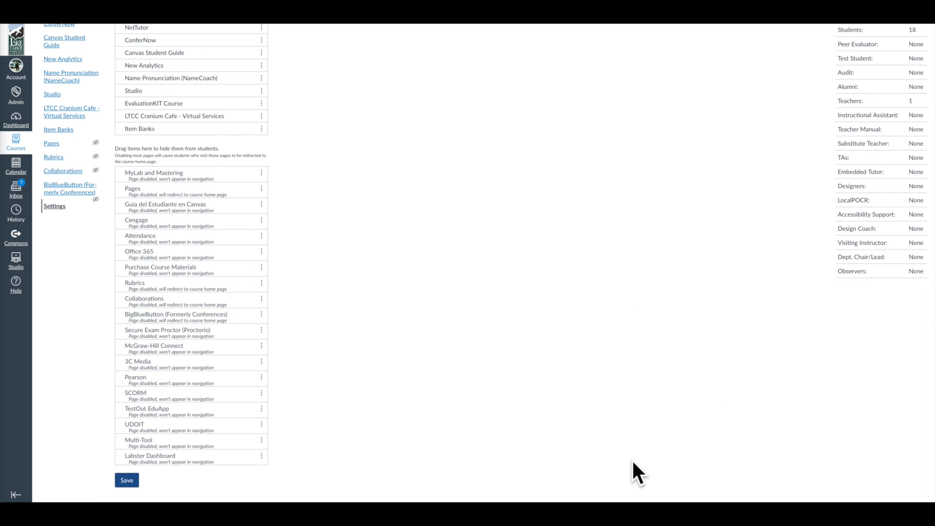
mouse_move(152, 367)
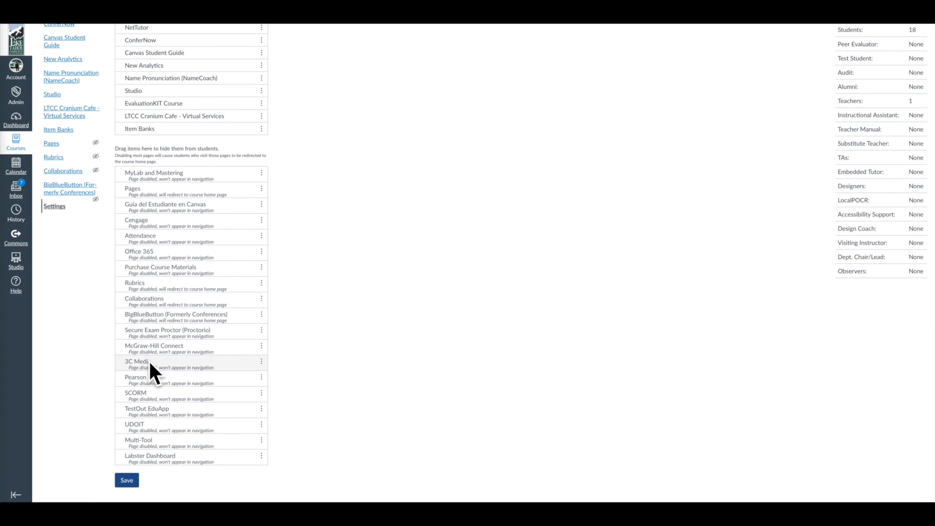
mouse_move(206, 155)
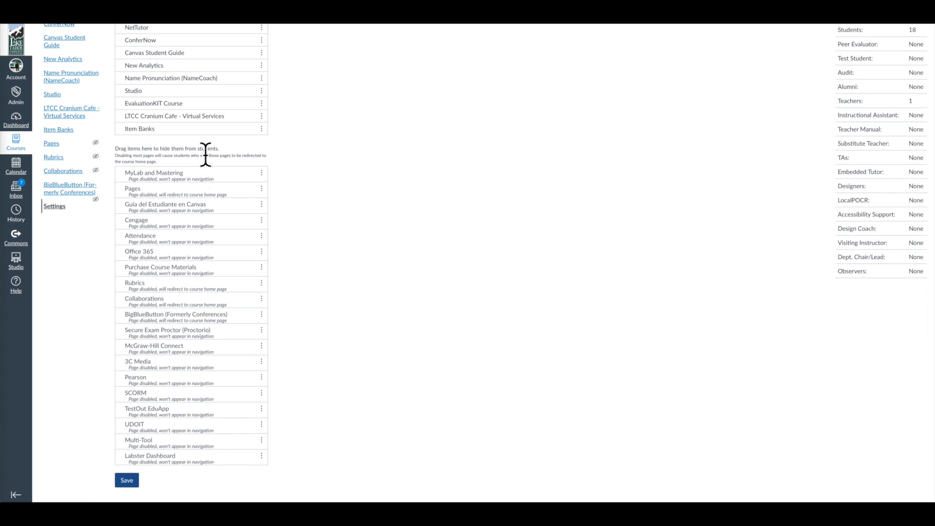
mouse_move(173, 462)
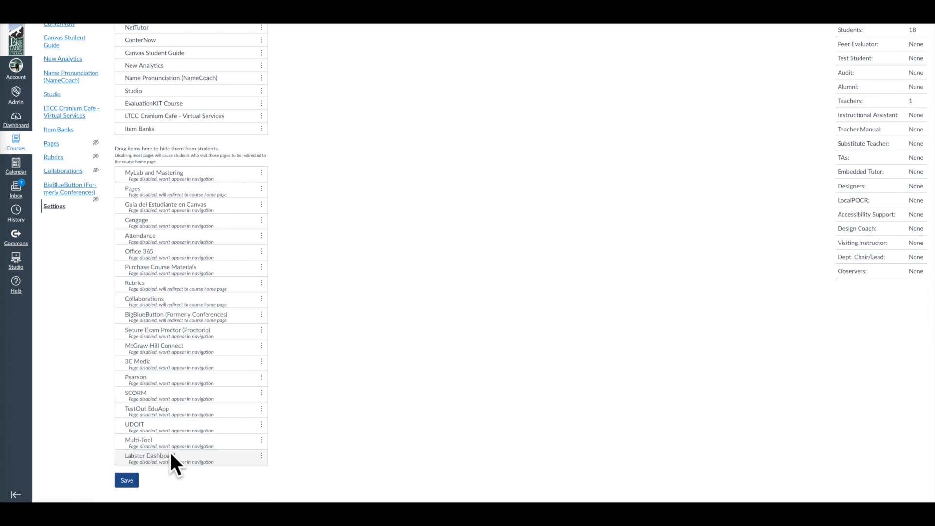
mouse_move(173, 459)
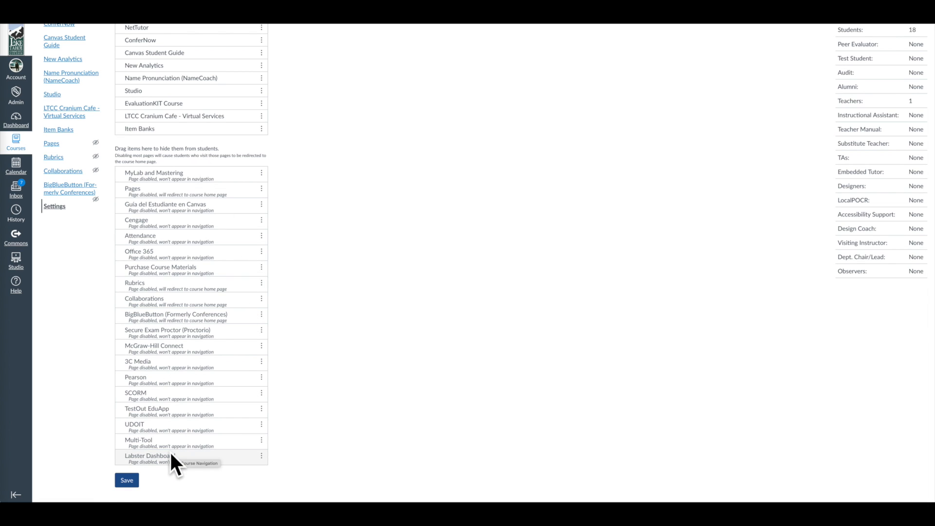
mouse_move(288, 424)
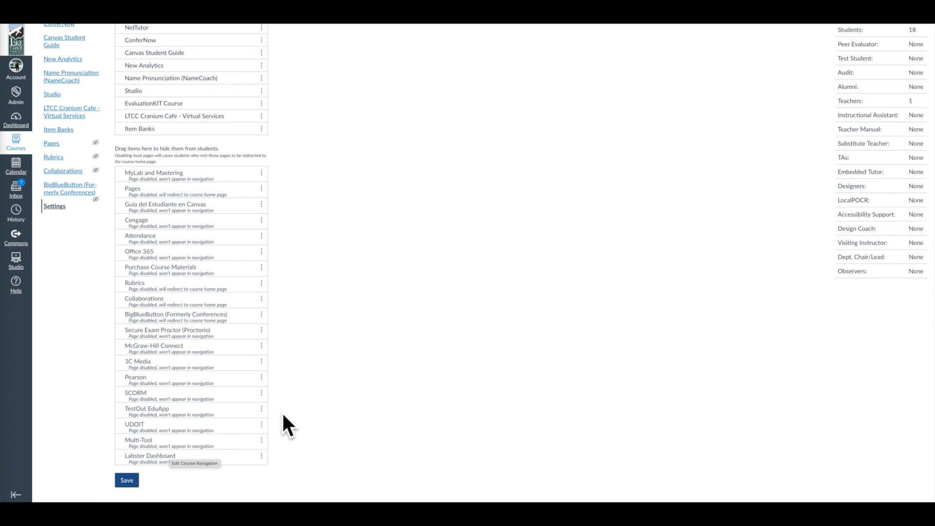
scroll(up, 3)
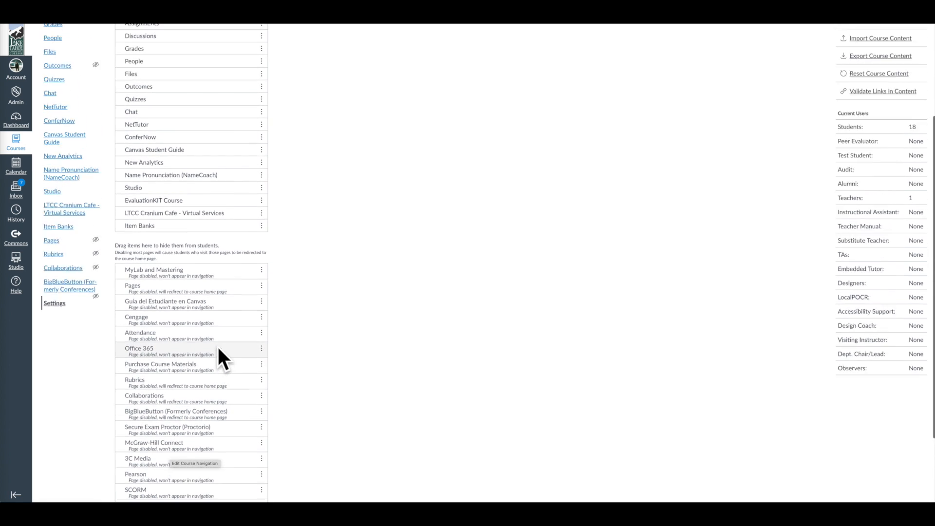
scroll(up, 3)
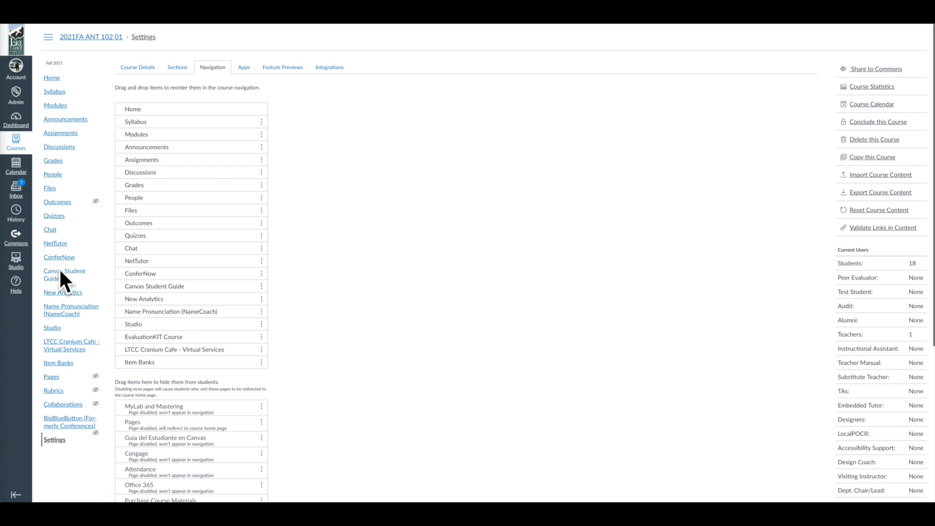
mouse_move(380, 230)
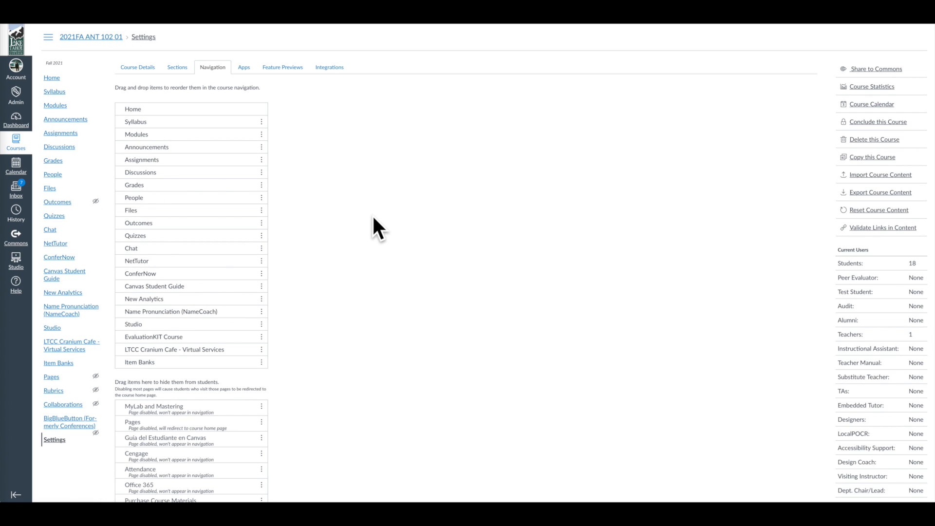
mouse_move(376, 227)
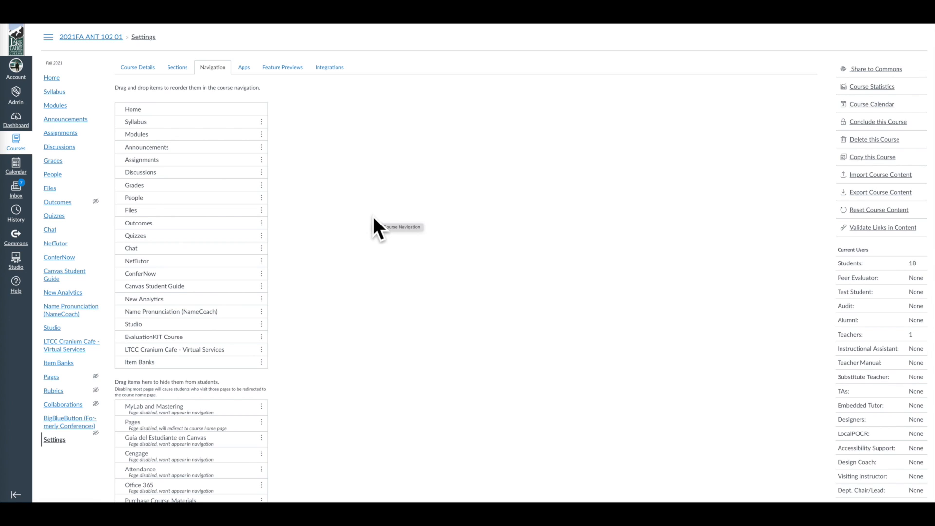
mouse_move(78, 209)
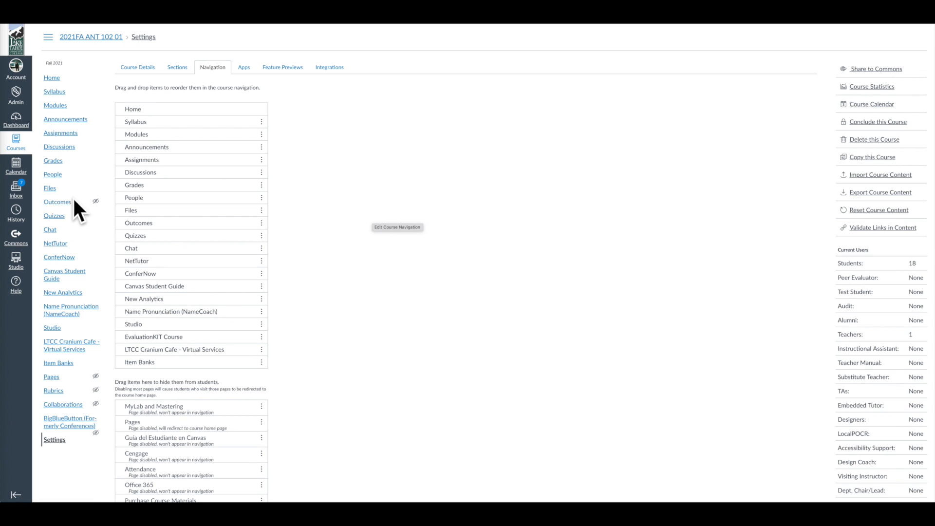
mouse_move(71, 68)
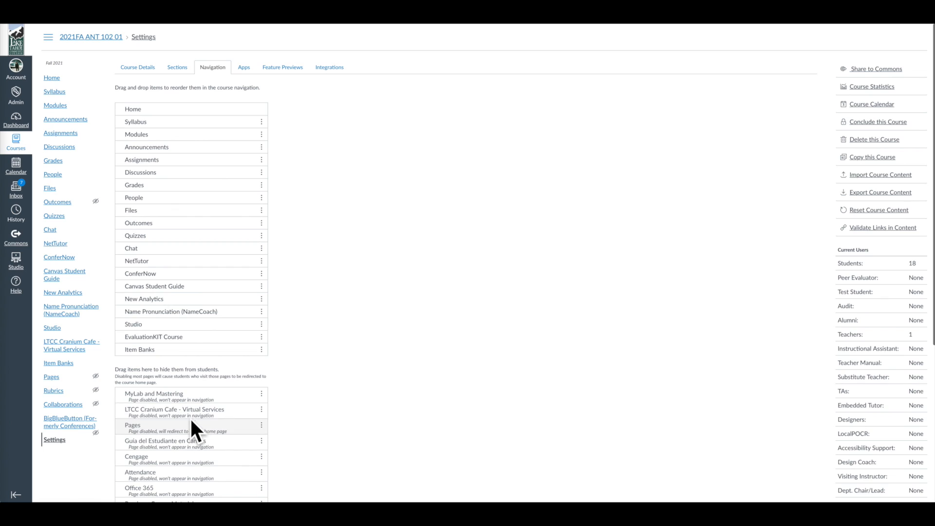
mouse_move(363, 387)
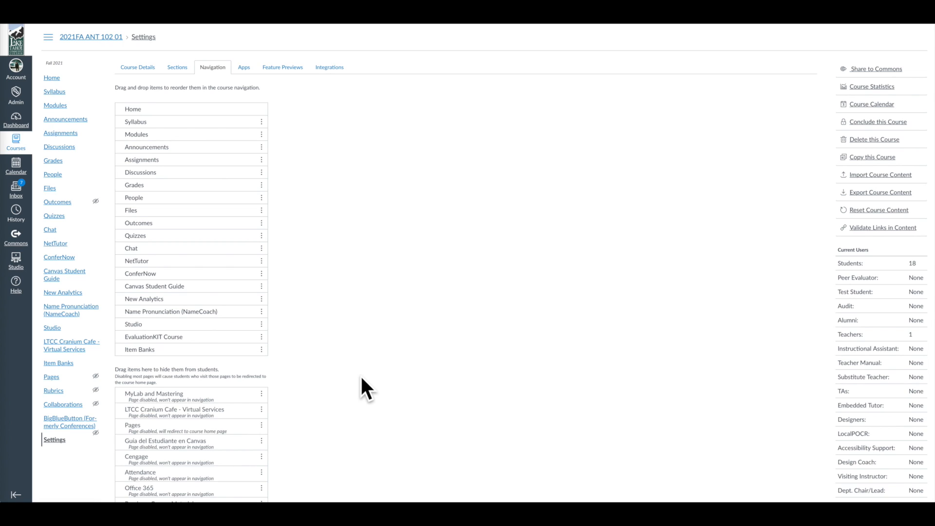
mouse_move(155, 343)
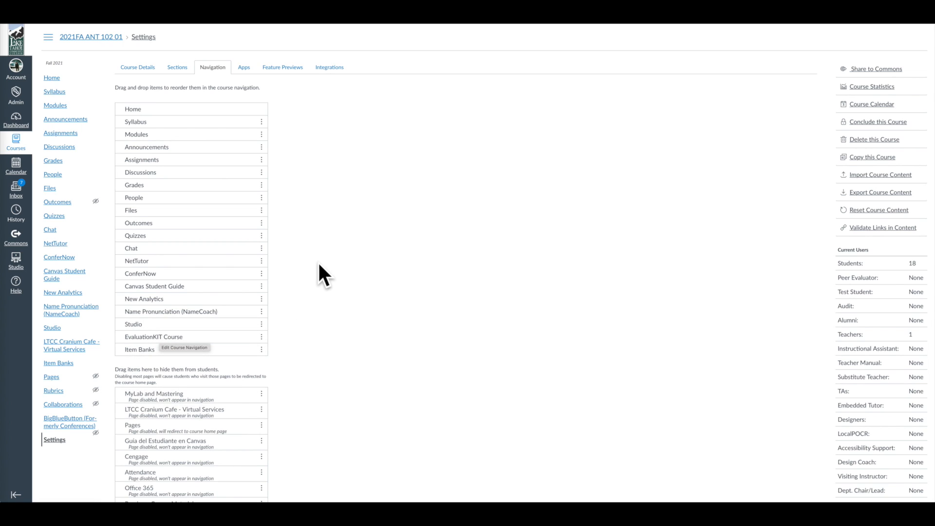
mouse_move(175, 306)
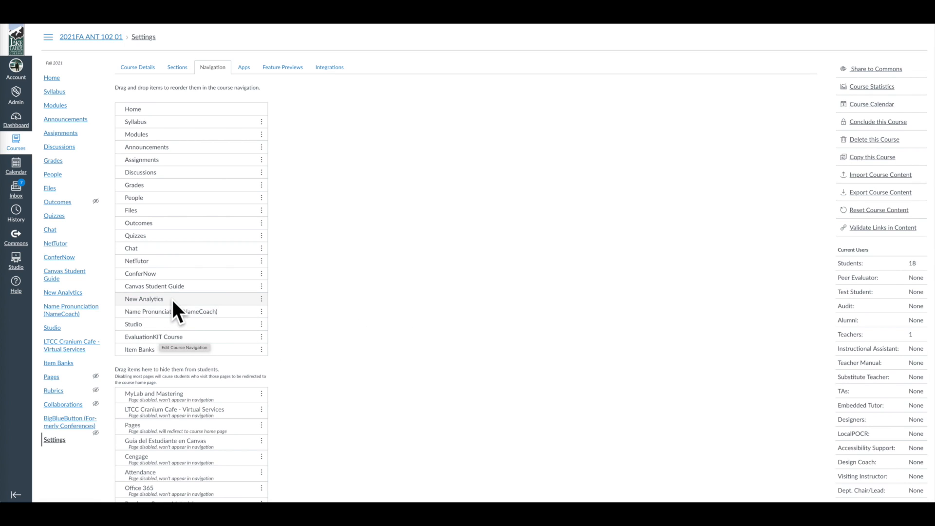
mouse_move(143, 261)
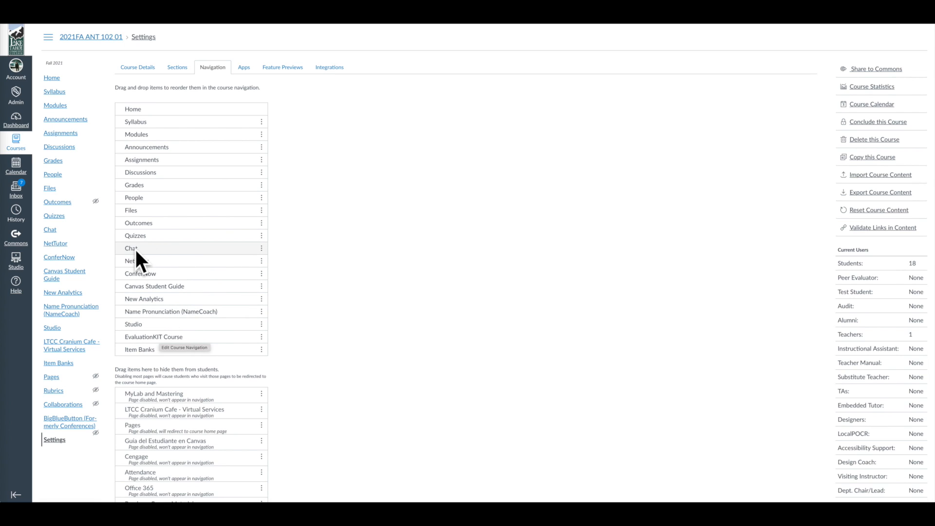
mouse_move(150, 276)
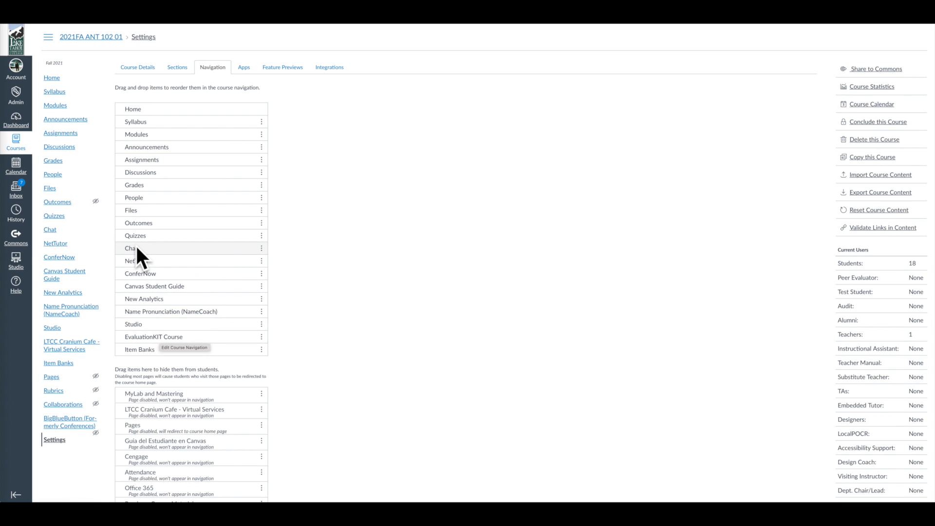
Scroll through the reloaded Navigation settings, confirming both item lists are unchanged
scroll(down, 3)
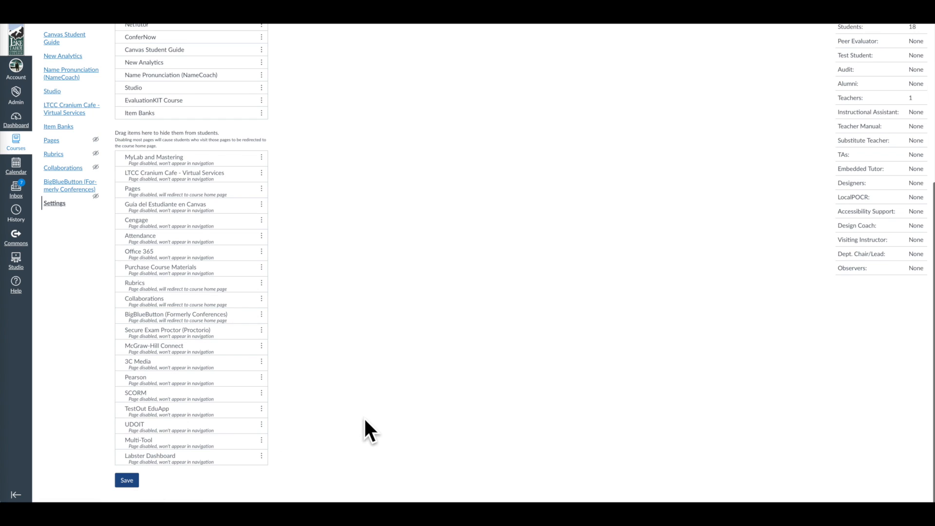
scroll(up, 3)
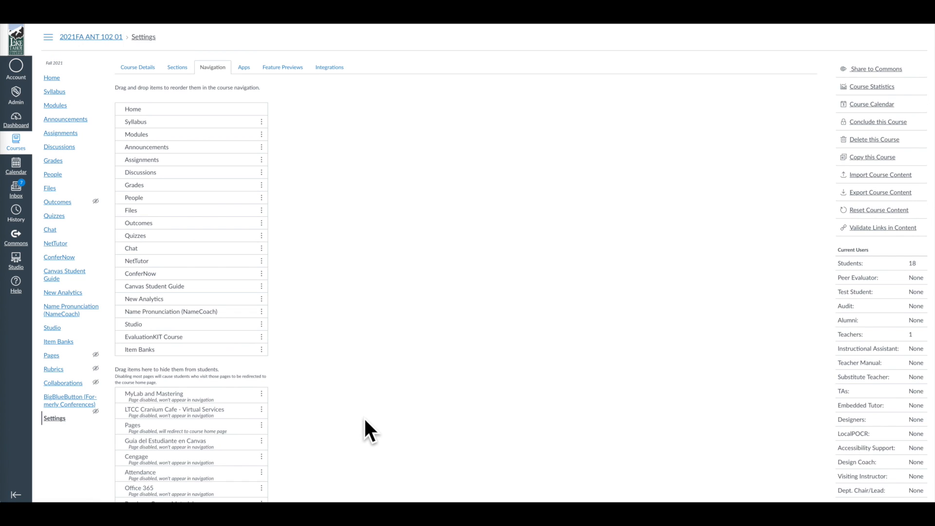
mouse_move(76, 483)
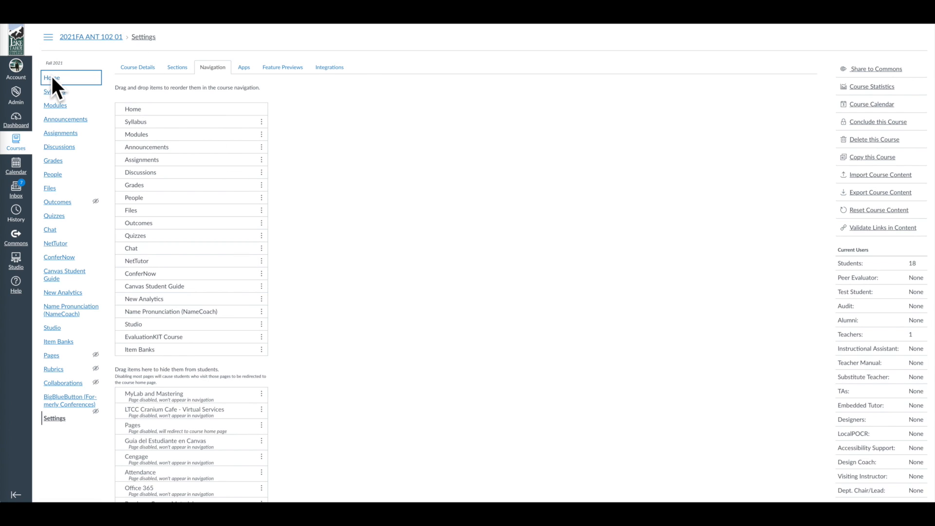
click(55, 106)
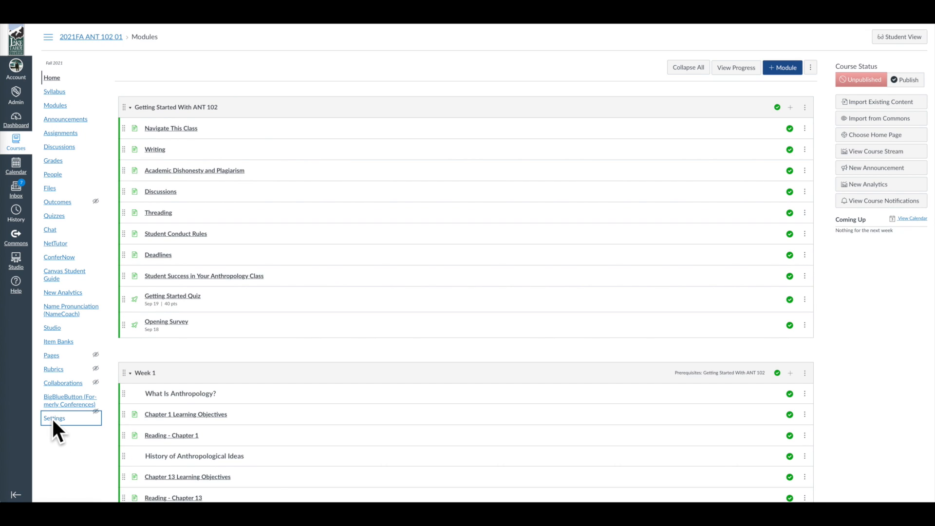
click(54, 418)
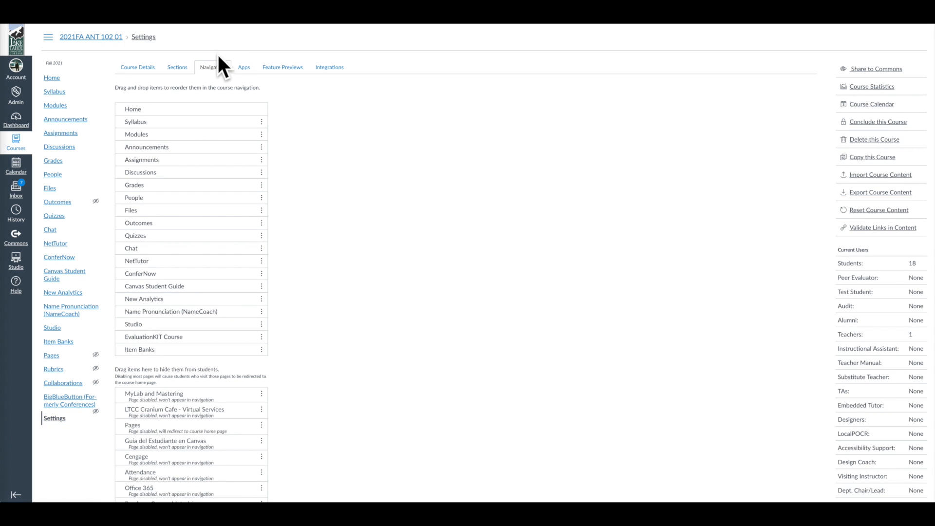
mouse_move(413, 288)
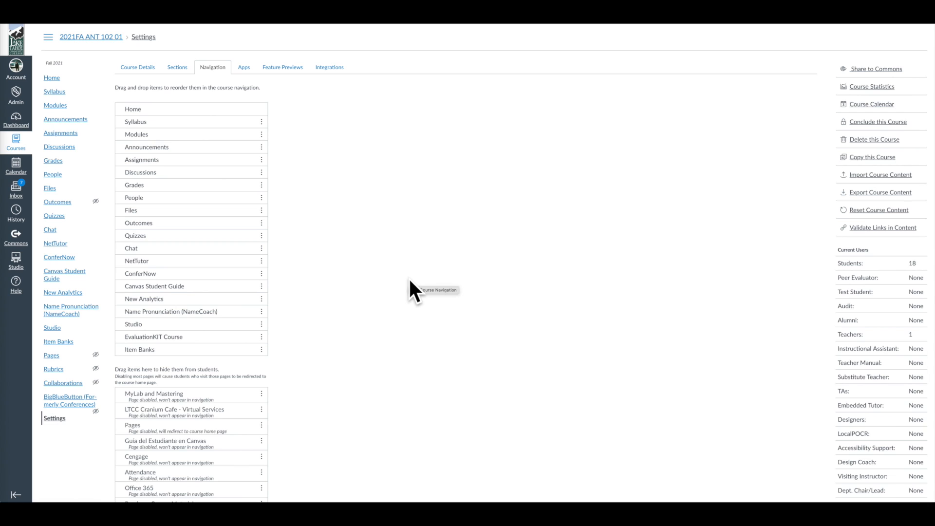
mouse_move(149, 189)
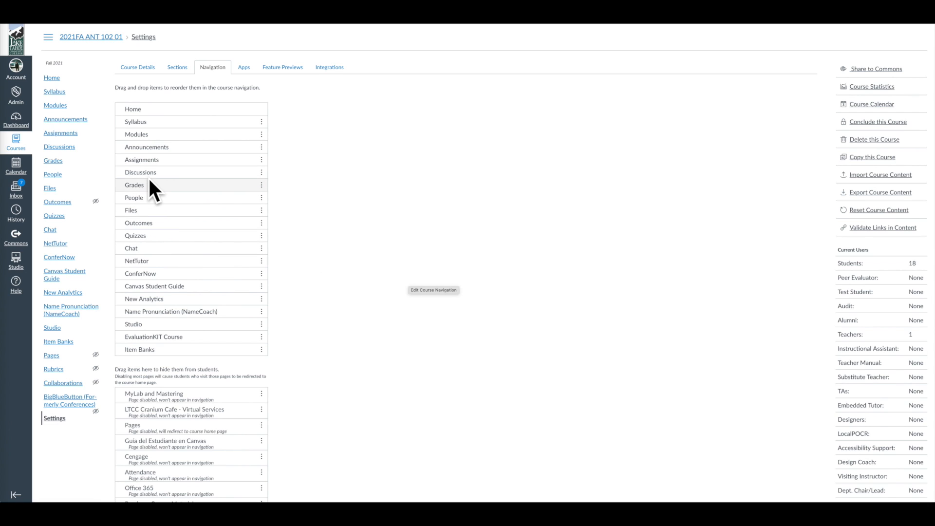
Move Grades up to sit directly beneath Modules in the enabled navigation list
drag(134, 184, 147, 147)
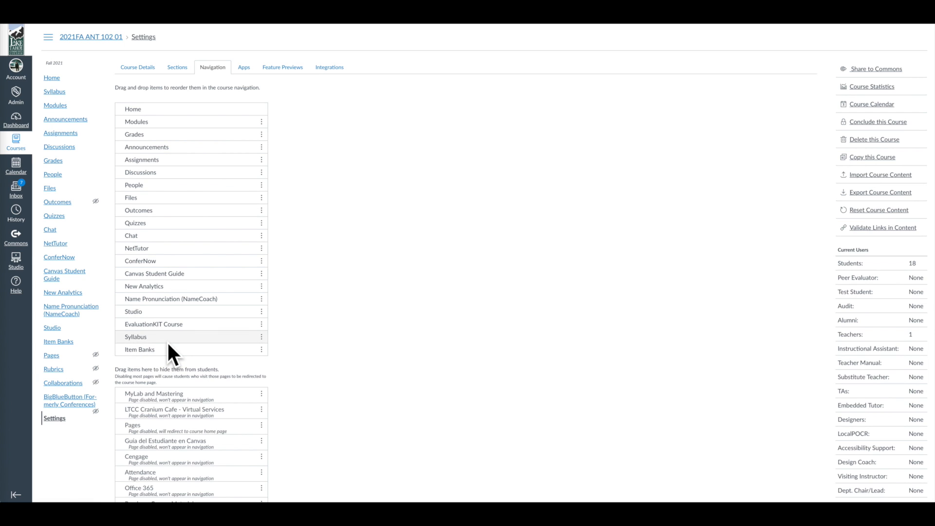
scroll(down, 3)
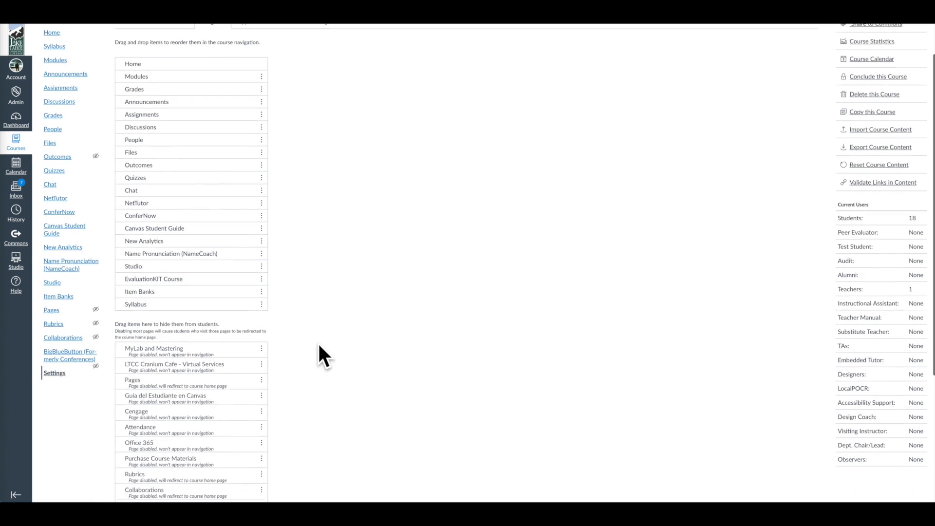
scroll(down, 3)
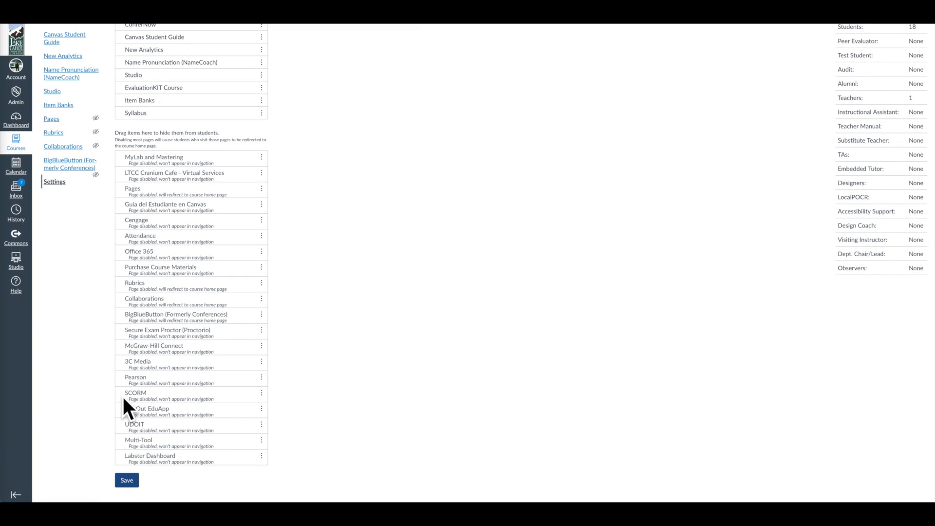
scroll(up, 3)
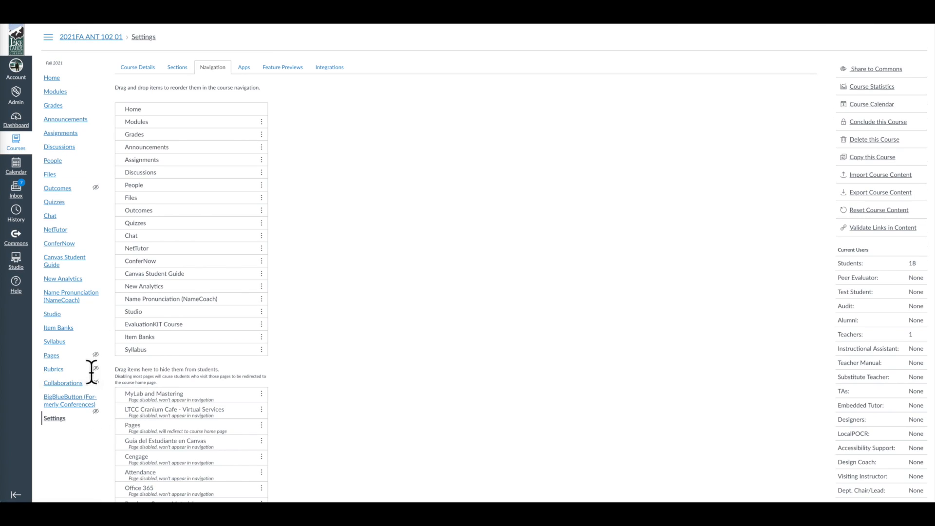
mouse_move(101, 362)
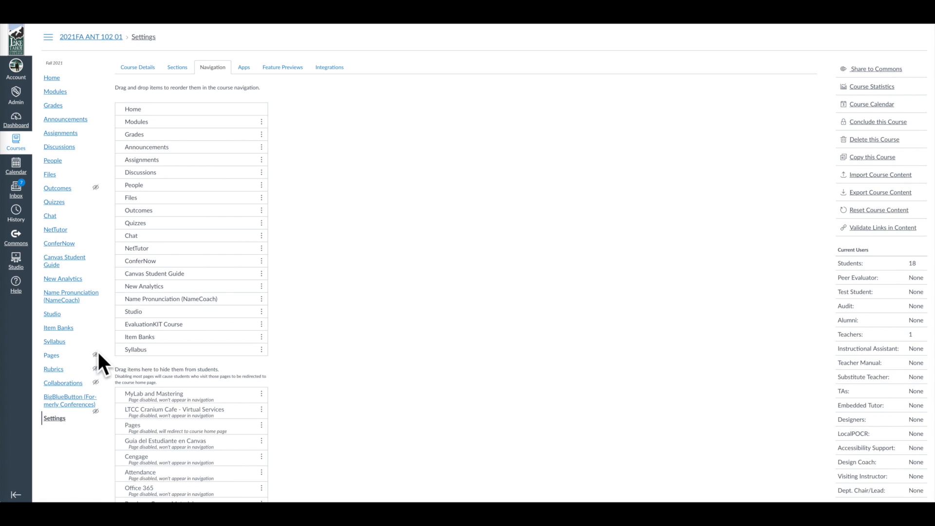
mouse_move(55, 340)
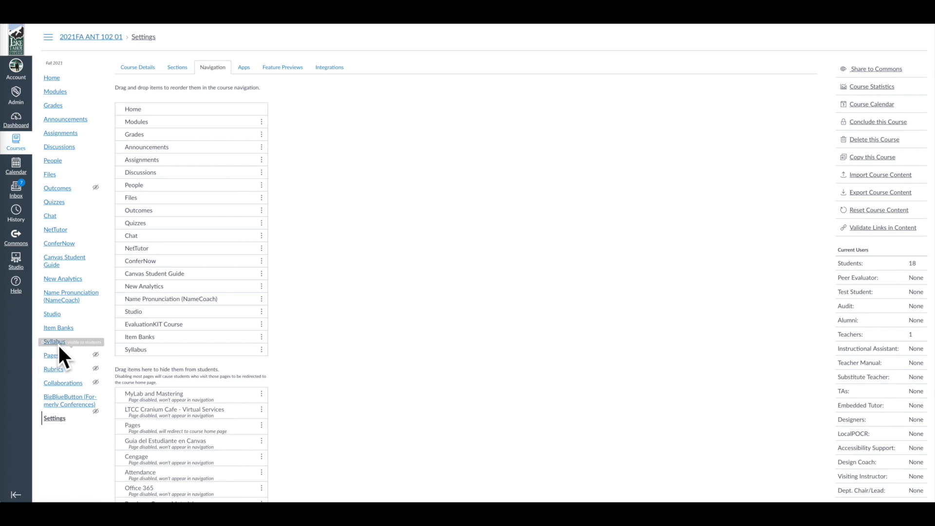
mouse_move(90, 415)
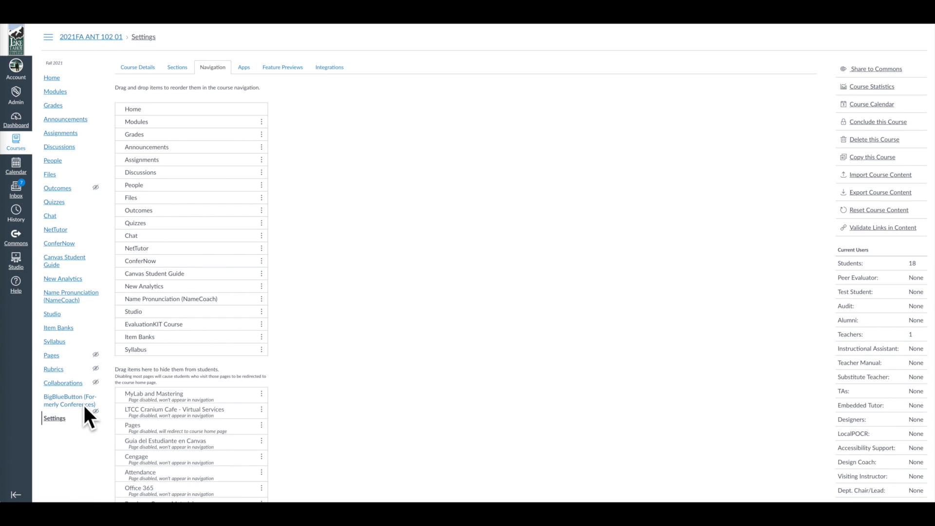
mouse_move(888, 298)
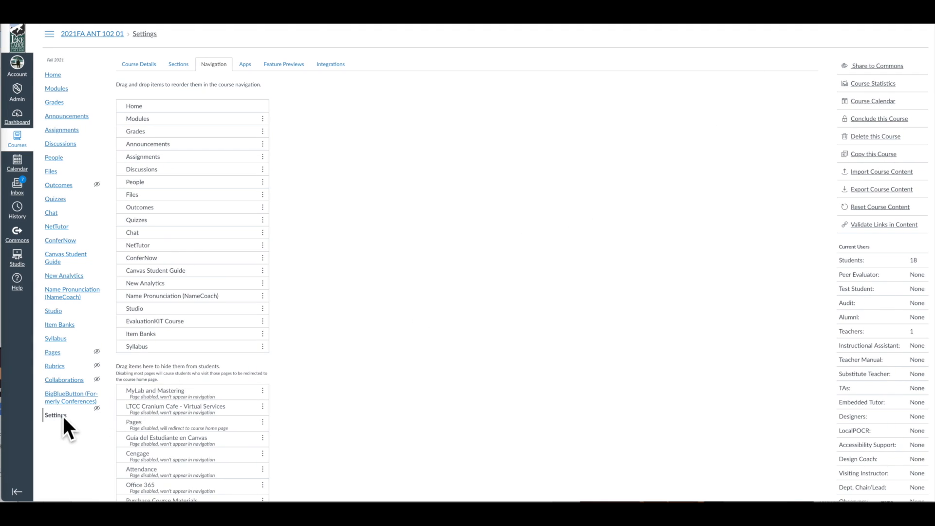
mouse_move(117, 455)
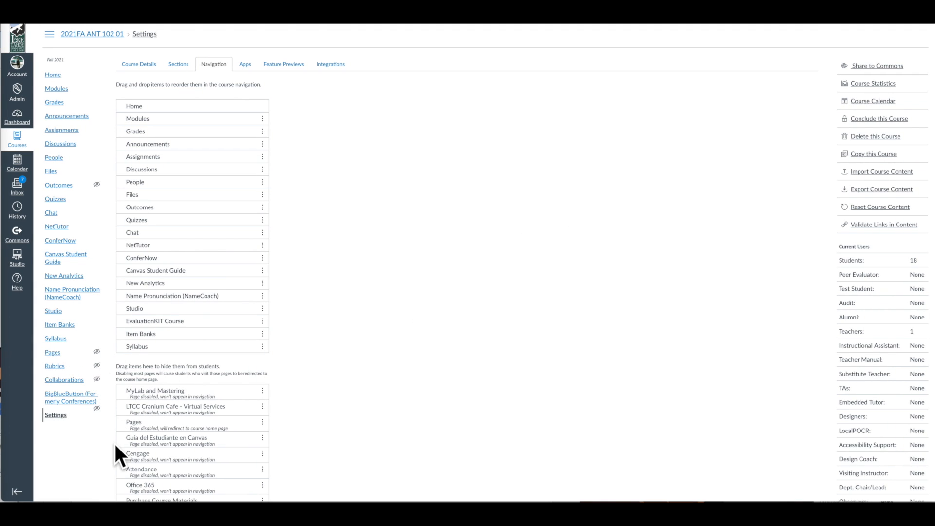
mouse_move(64, 346)
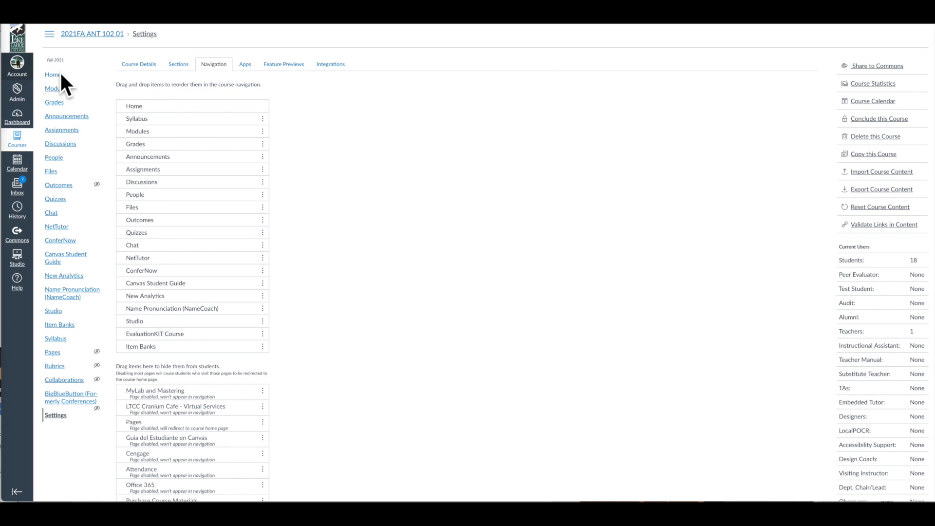
Move Syllabus up to second place right after Home and review the list before saving
drag(138, 130, 138, 117)
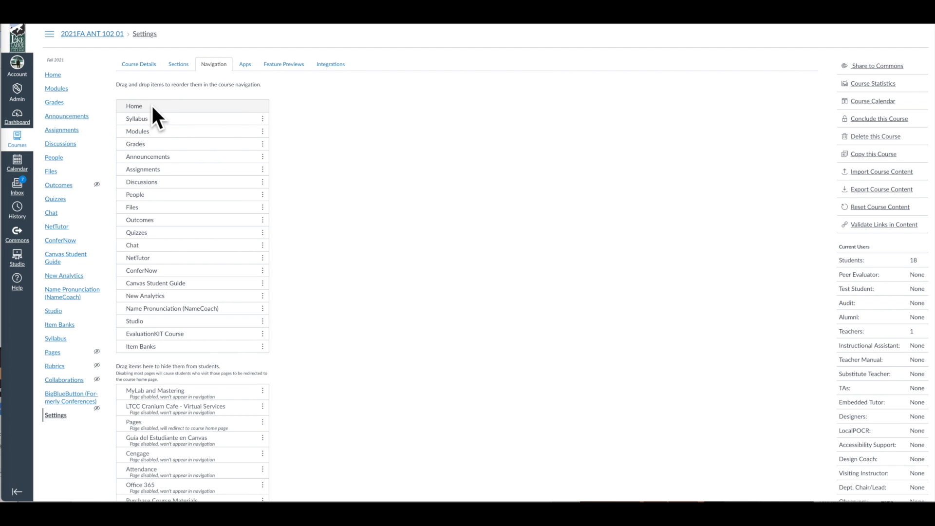
mouse_move(208, 289)
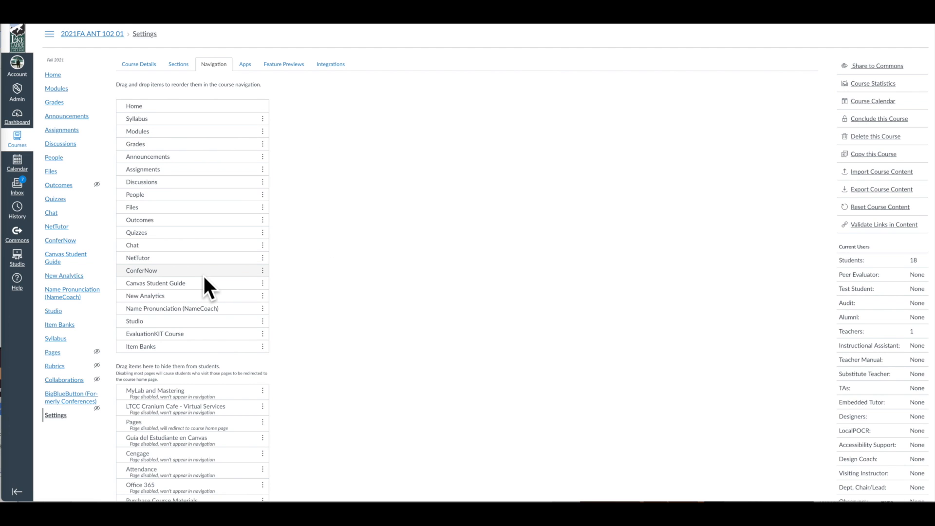
scroll(down, 3)
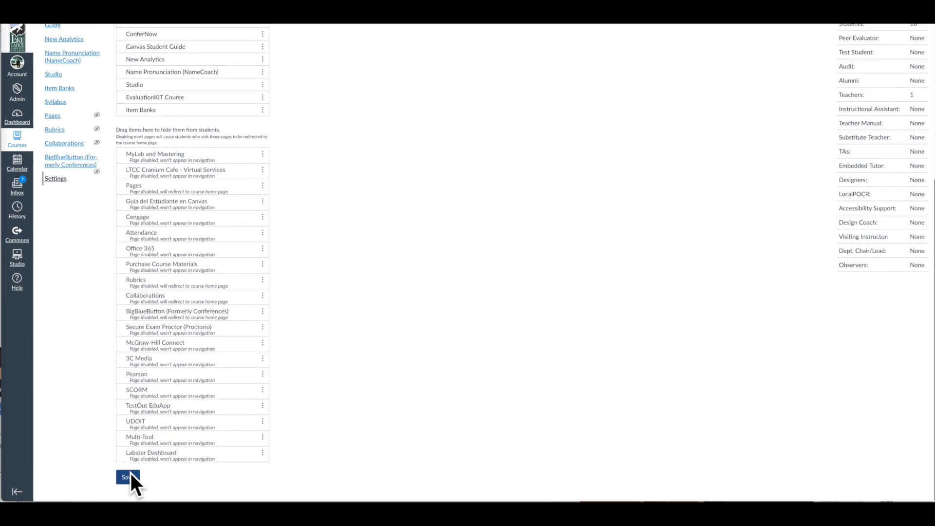
mouse_move(211, 482)
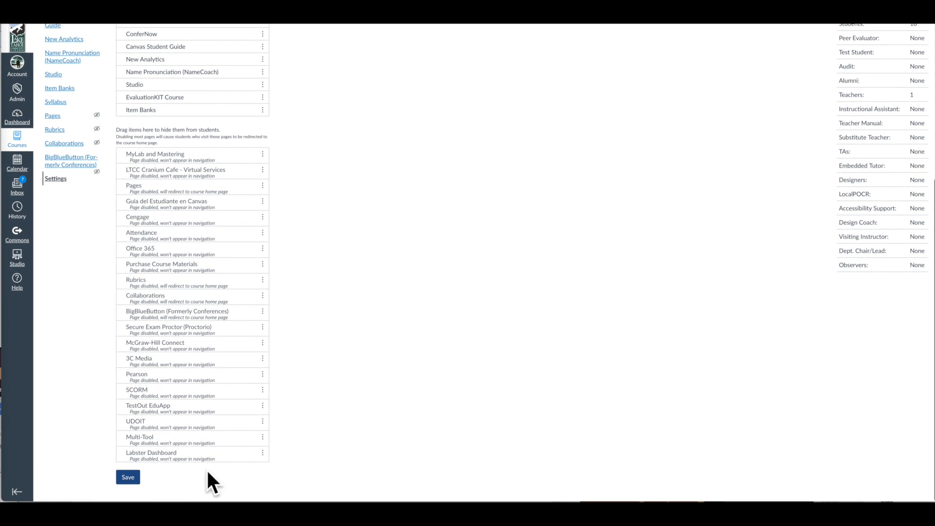
scroll(up, 3)
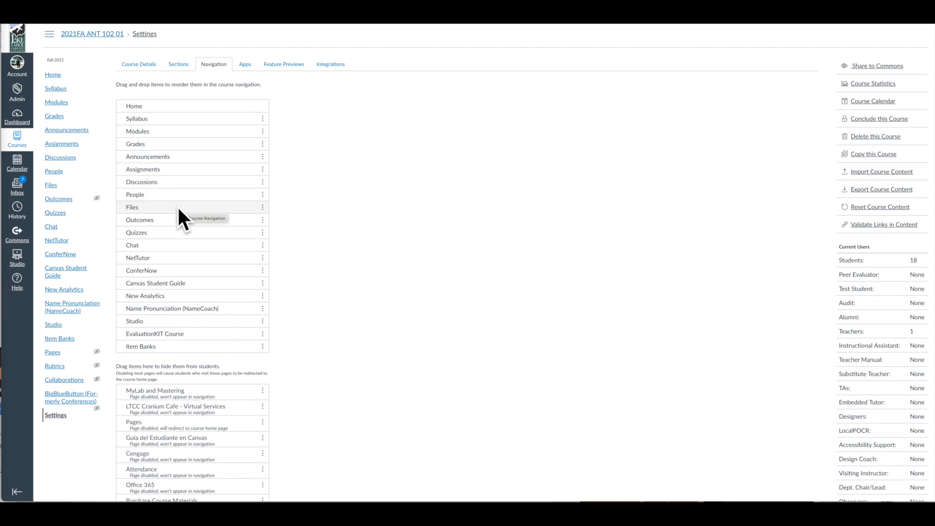
mouse_move(193, 244)
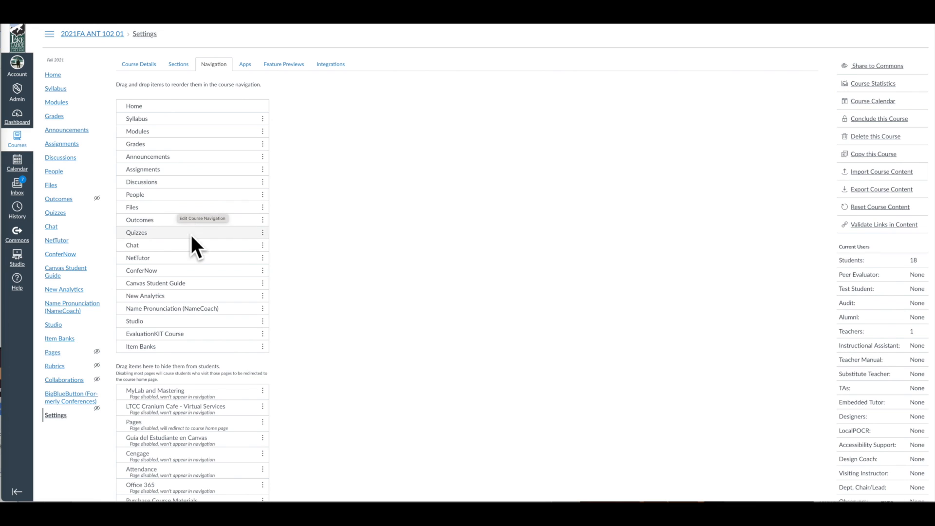
mouse_move(197, 316)
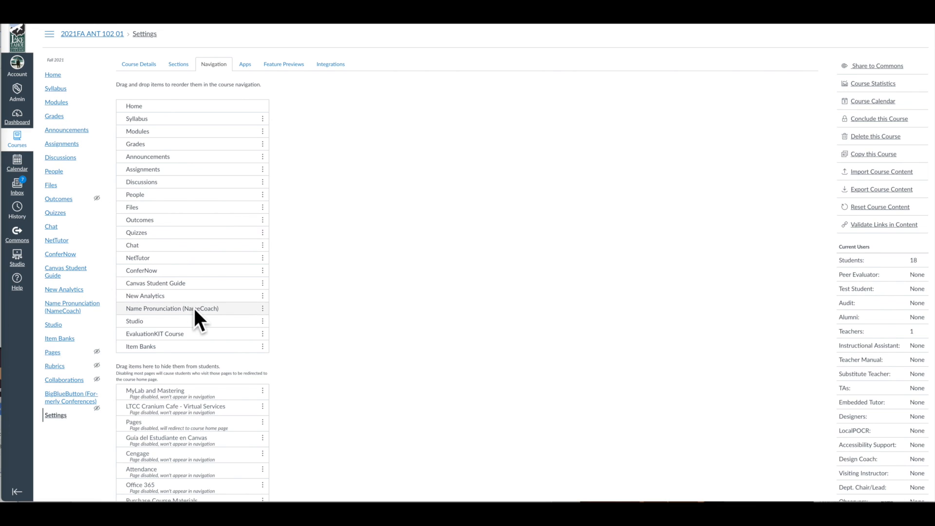
mouse_move(51, 283)
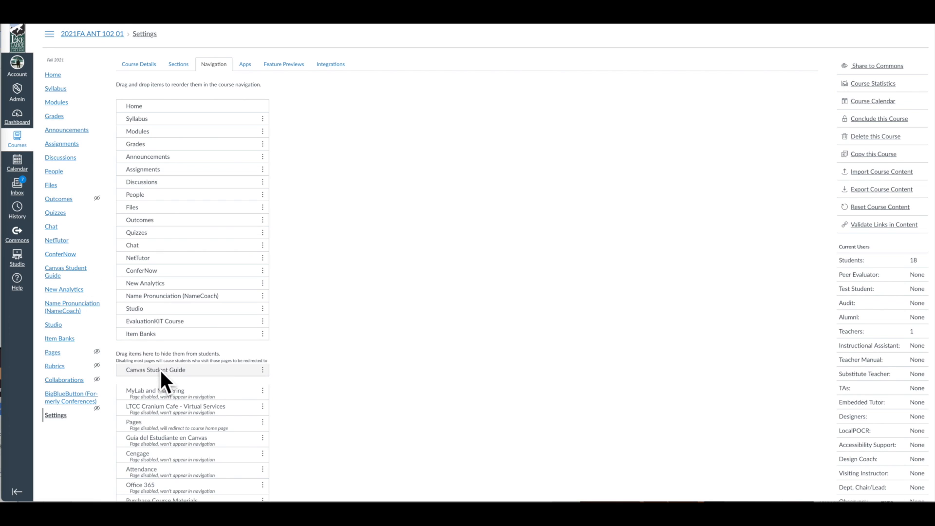
Save with Canvas Student Guide hidden, then save again with it placed just above Item Banks
scroll(down, 3)
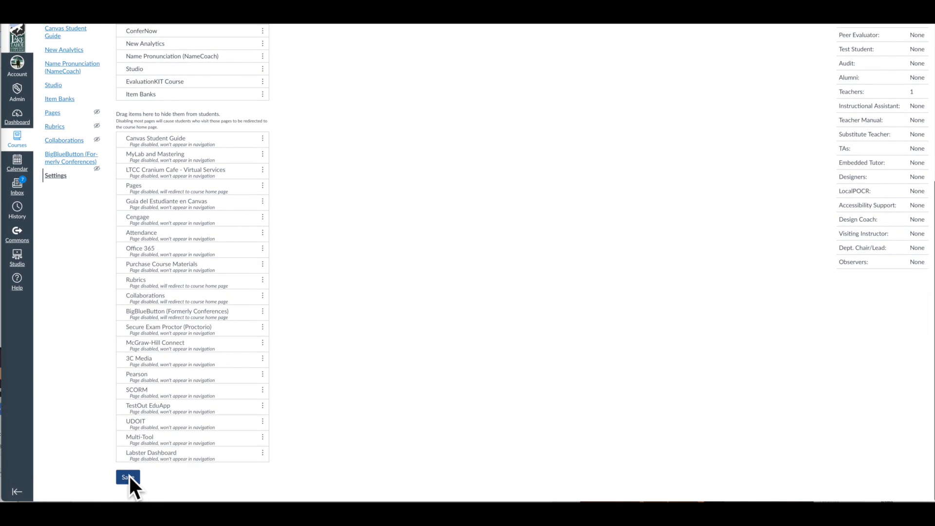
click(128, 477)
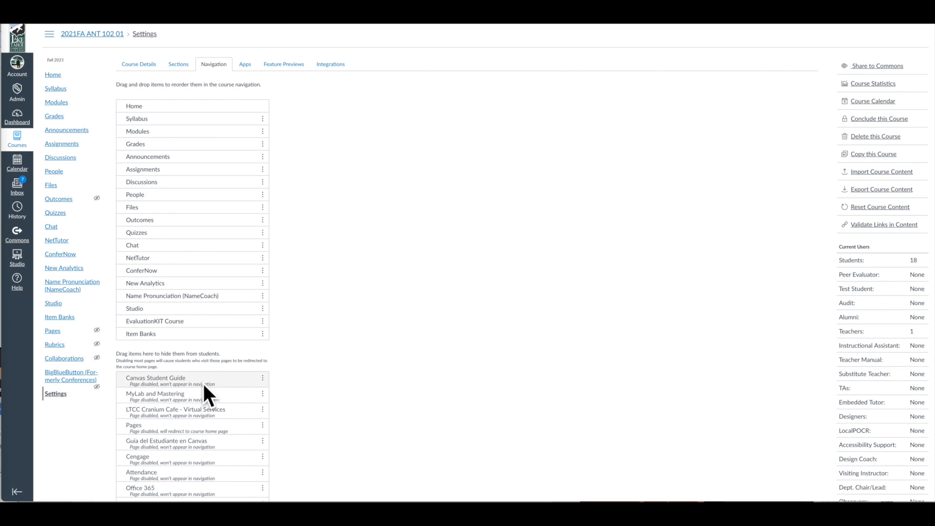
scroll(down, 3)
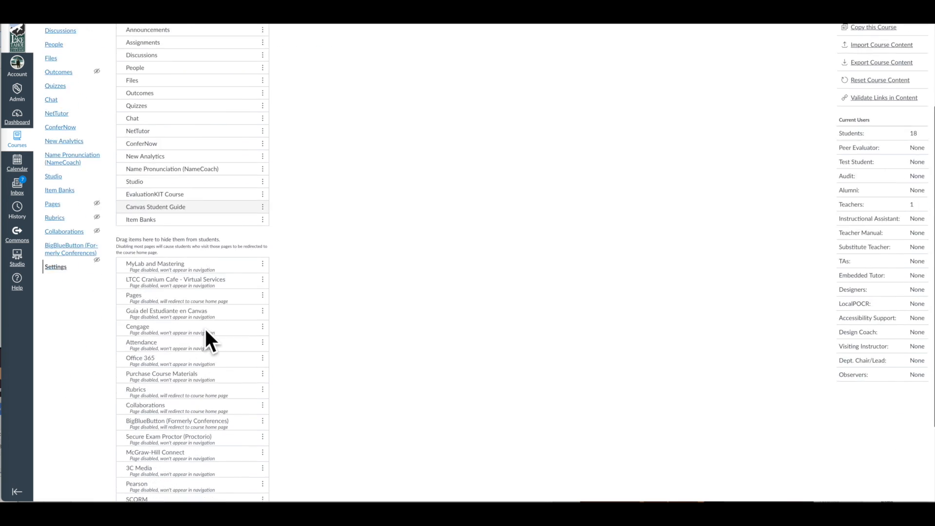
scroll(down, 3)
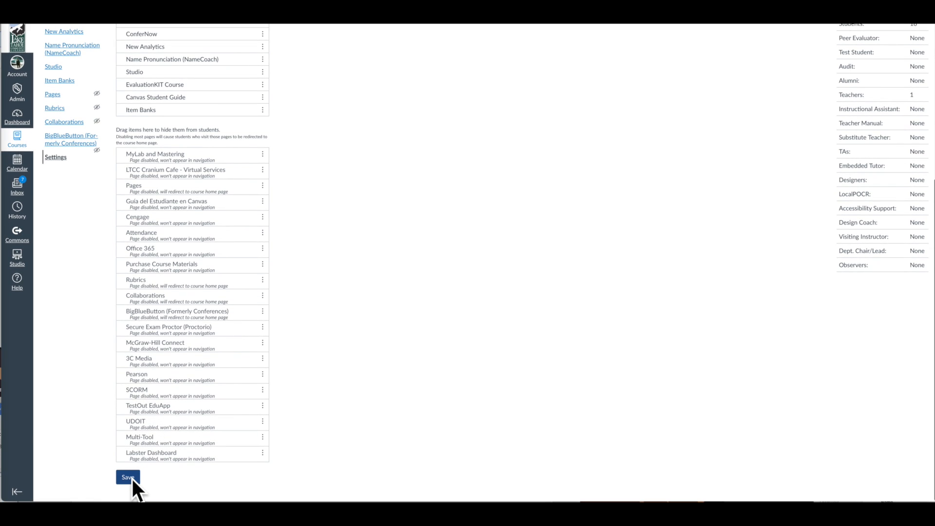
click(127, 477)
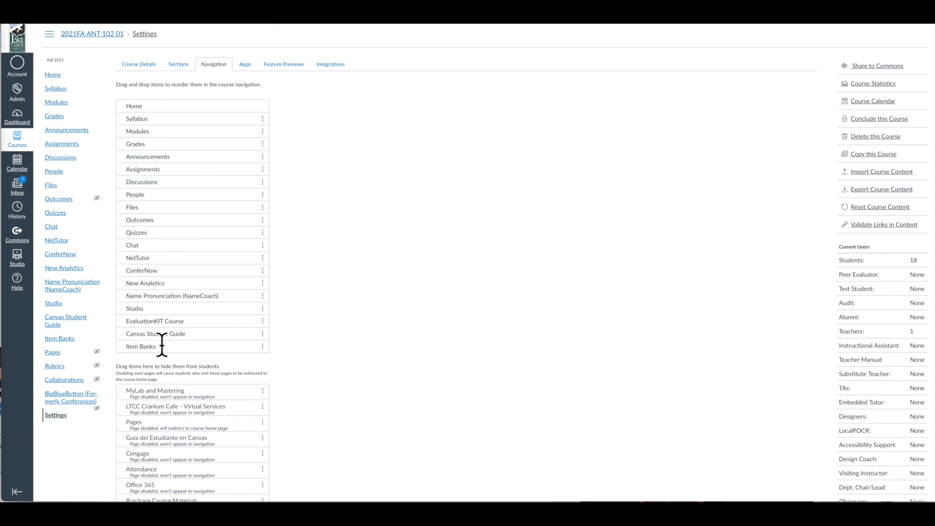
mouse_move(114, 368)
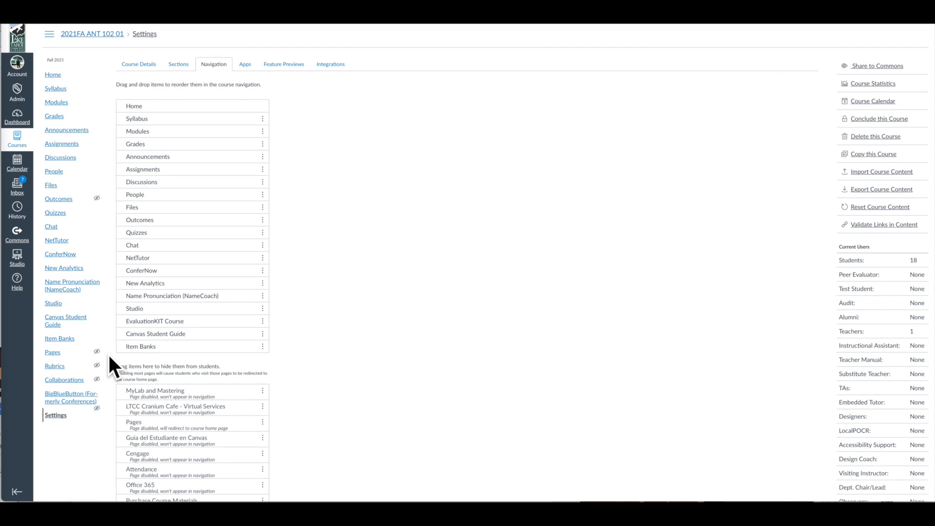
mouse_move(84, 274)
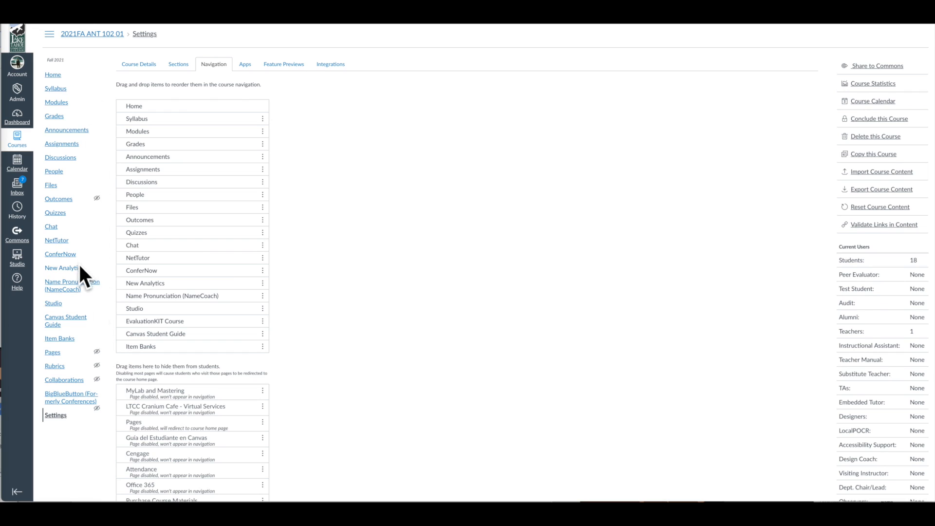
mouse_move(141, 390)
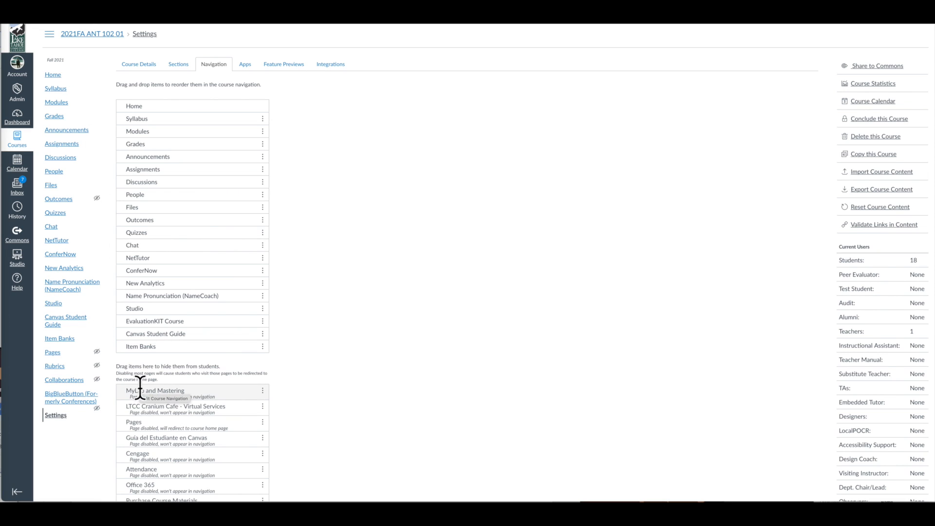
mouse_move(152, 355)
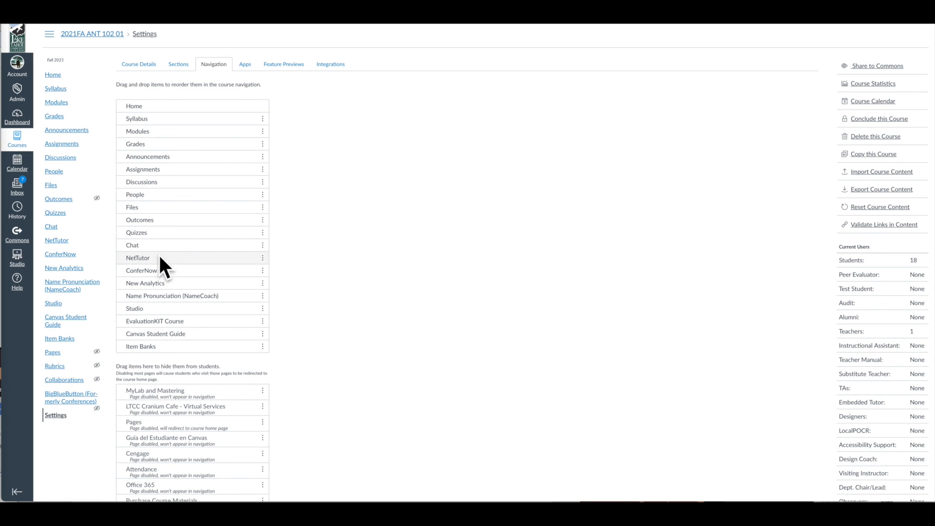
mouse_move(149, 250)
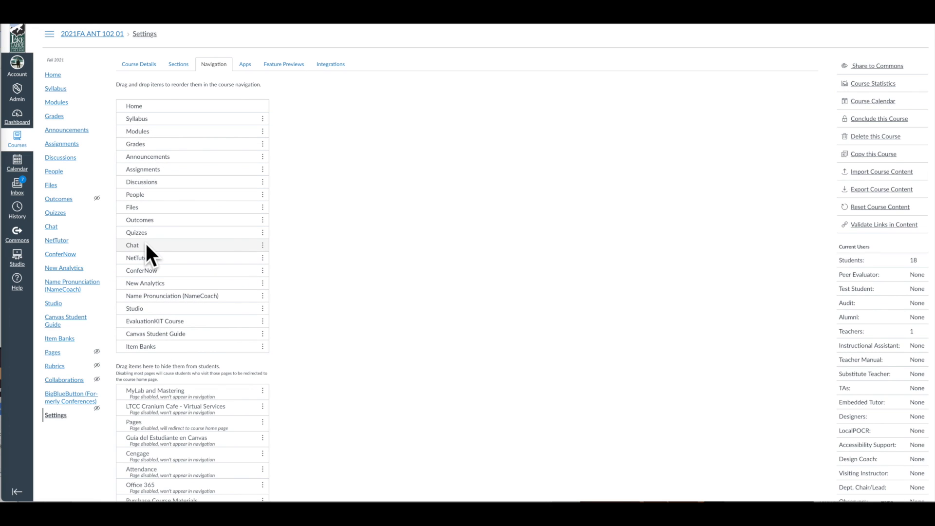
mouse_move(149, 253)
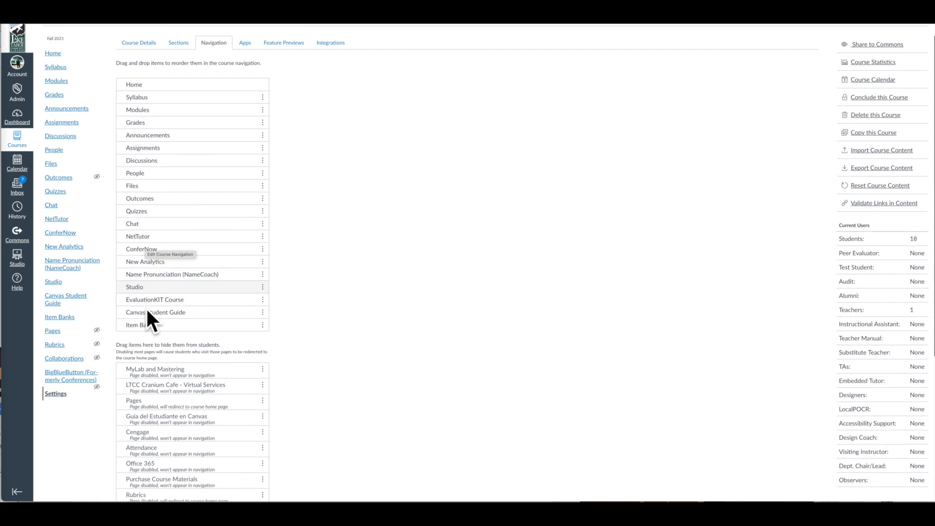
Move Labster Dashboard up to sit directly below Home, above Syllabus
scroll(down, 3)
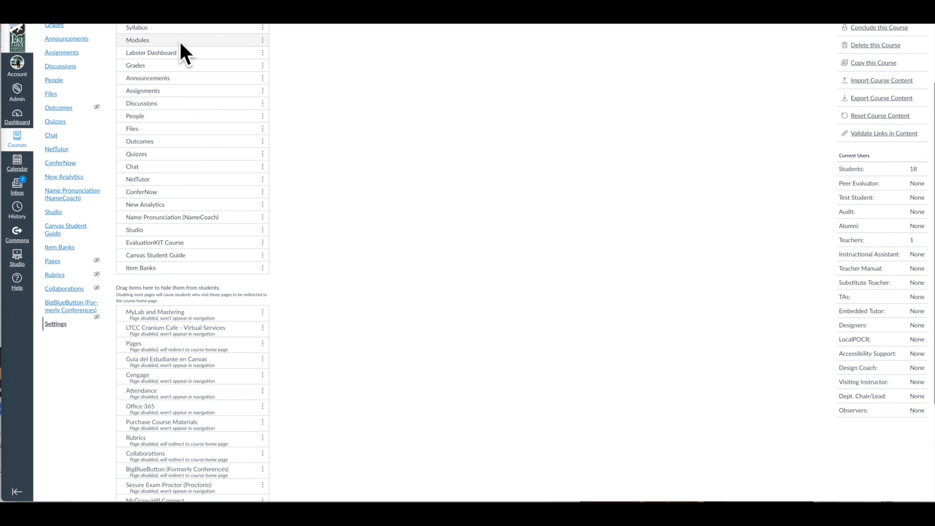
scroll(up, 3)
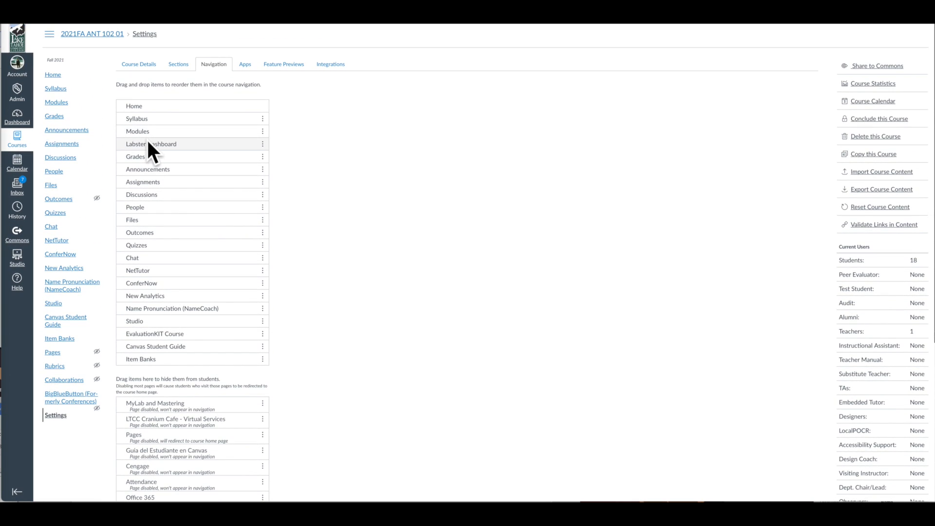
drag(151, 144, 151, 118)
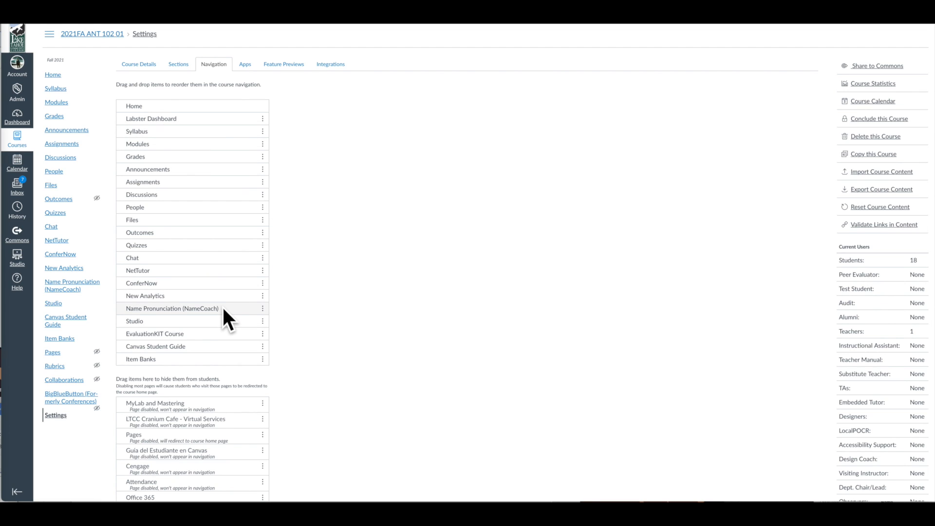
mouse_move(316, 290)
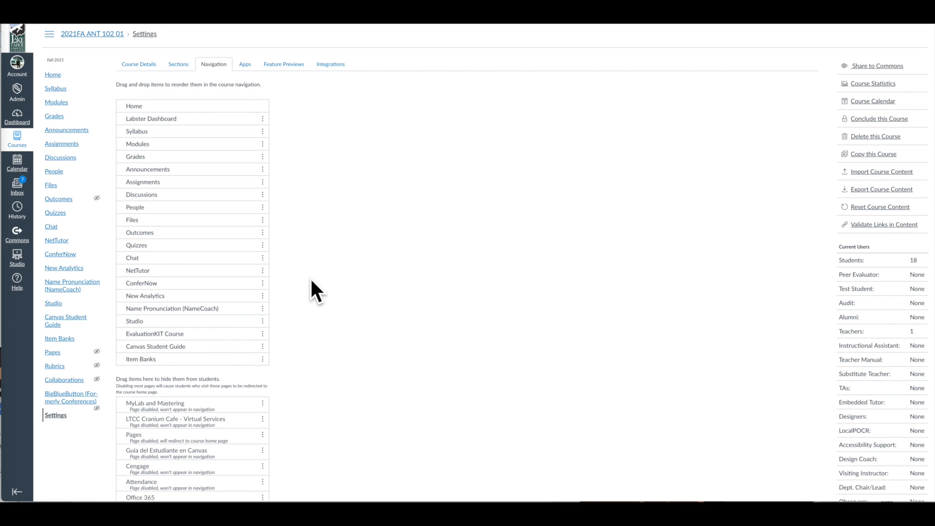
mouse_move(318, 290)
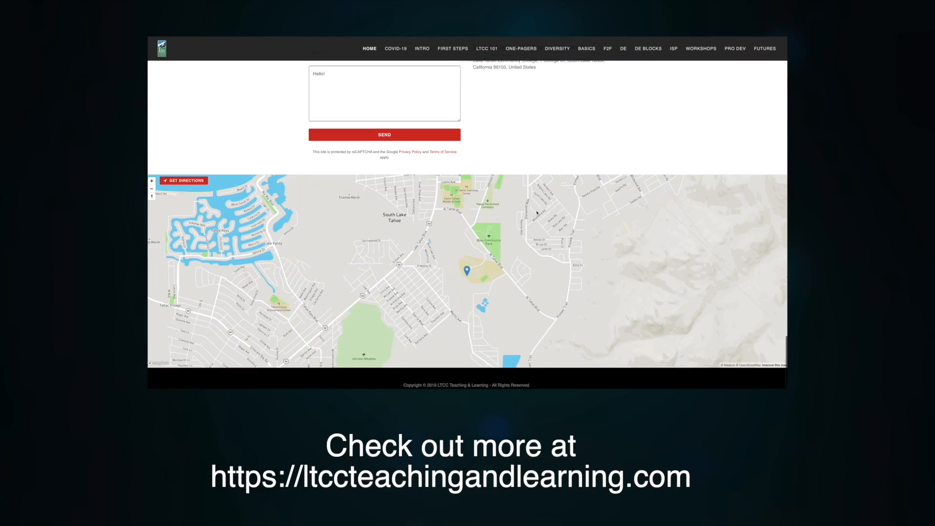
Browse the COVID-19, First Steps, DE, DE Blocks, ISP and Workshops sections of the site
click(395, 49)
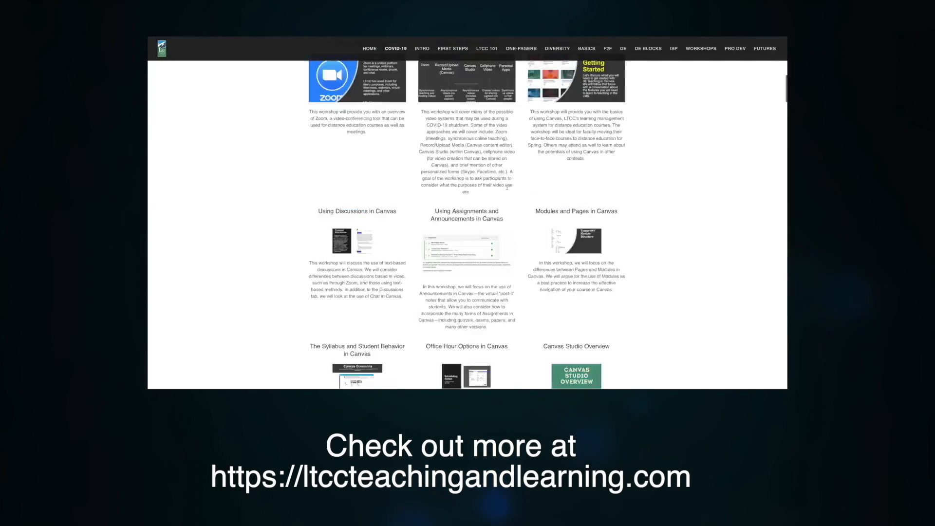
click(452, 49)
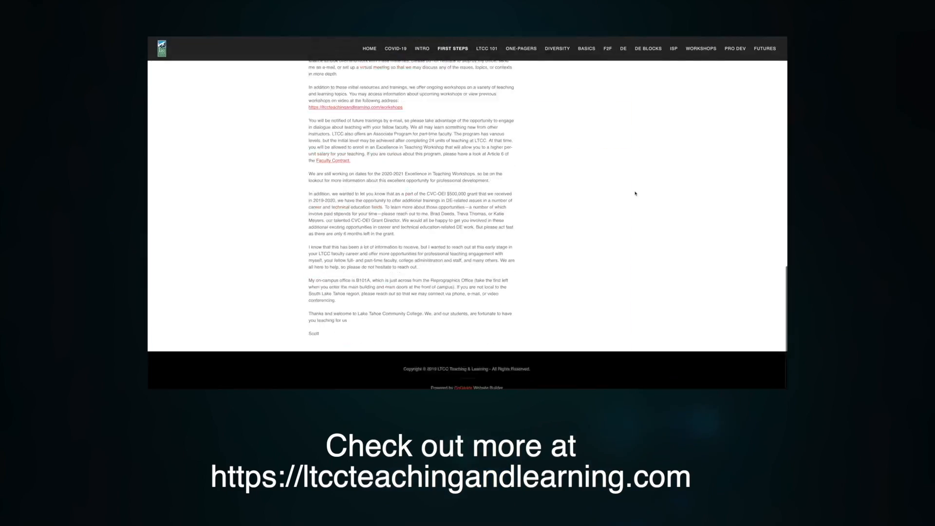
click(520, 49)
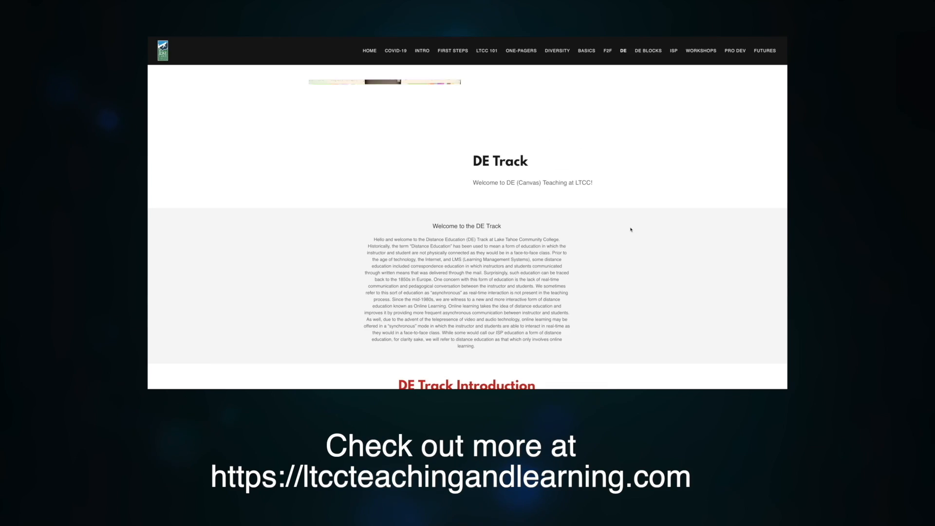
click(647, 48)
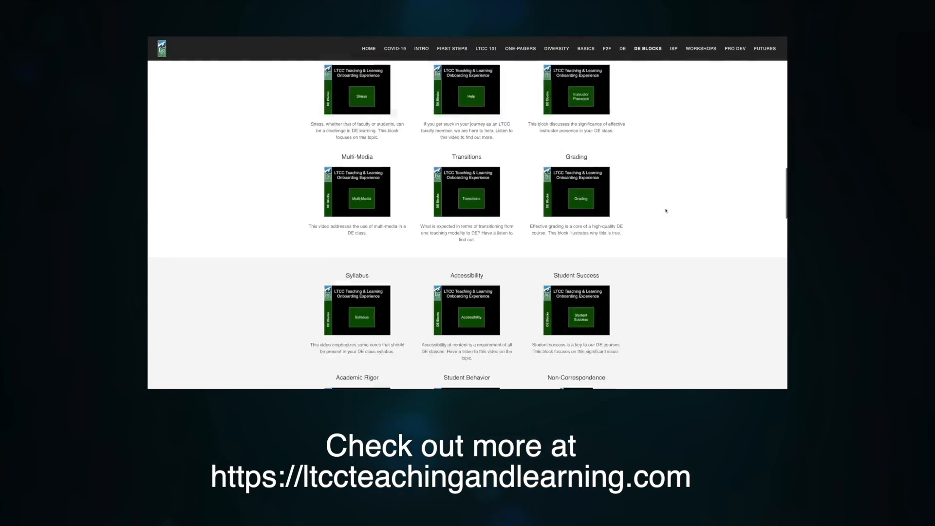
click(674, 48)
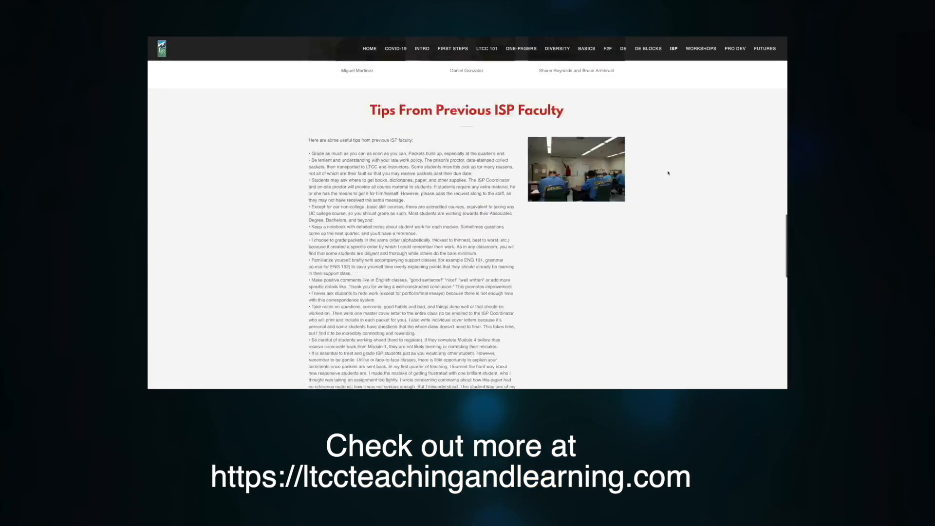
click(700, 48)
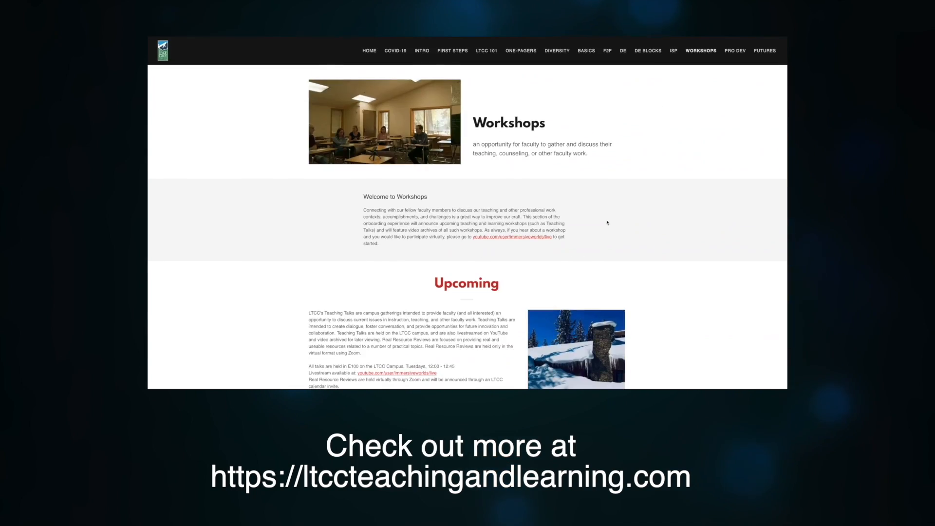